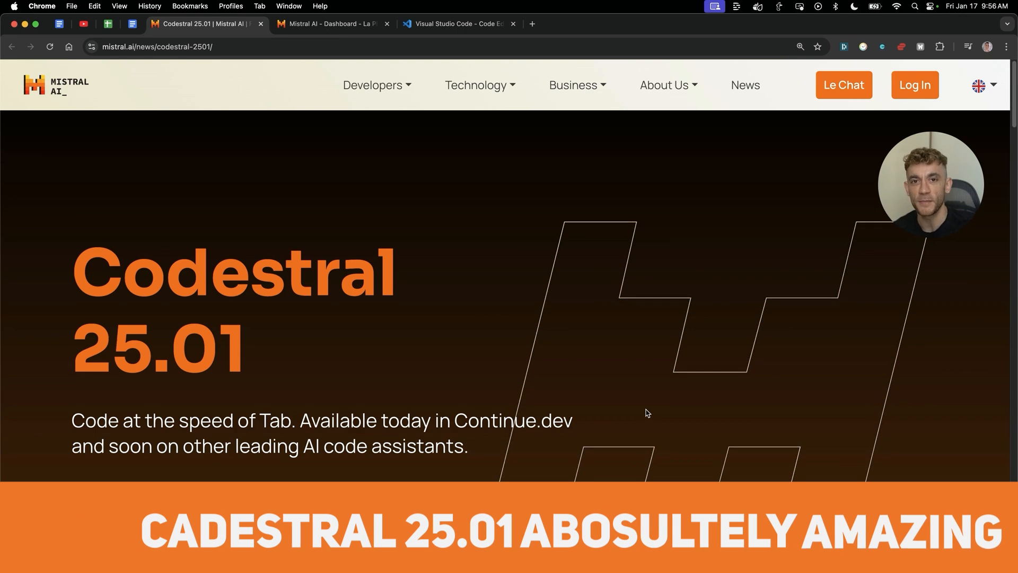
# Scroll the Codestral 25.01 announcement down to the benchmark overview table
pyautogui.scroll(-3)
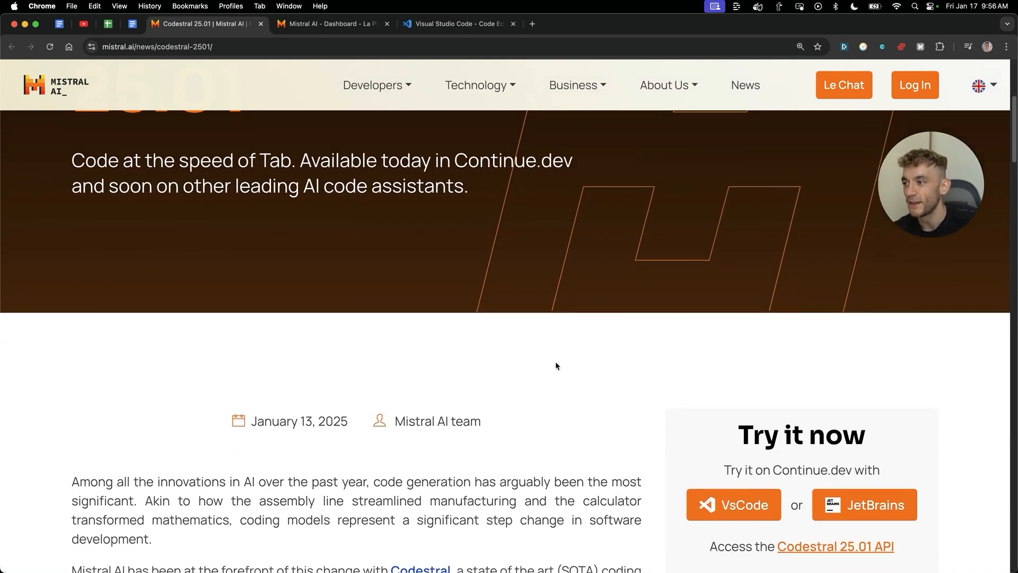
pyautogui.scroll(-3)
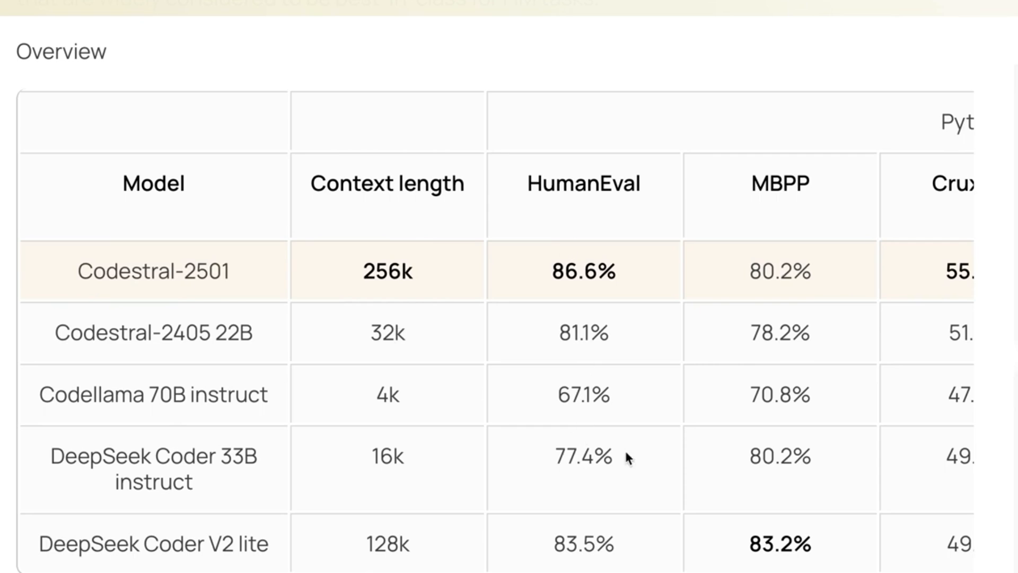
pyautogui.moveTo(607, 547)
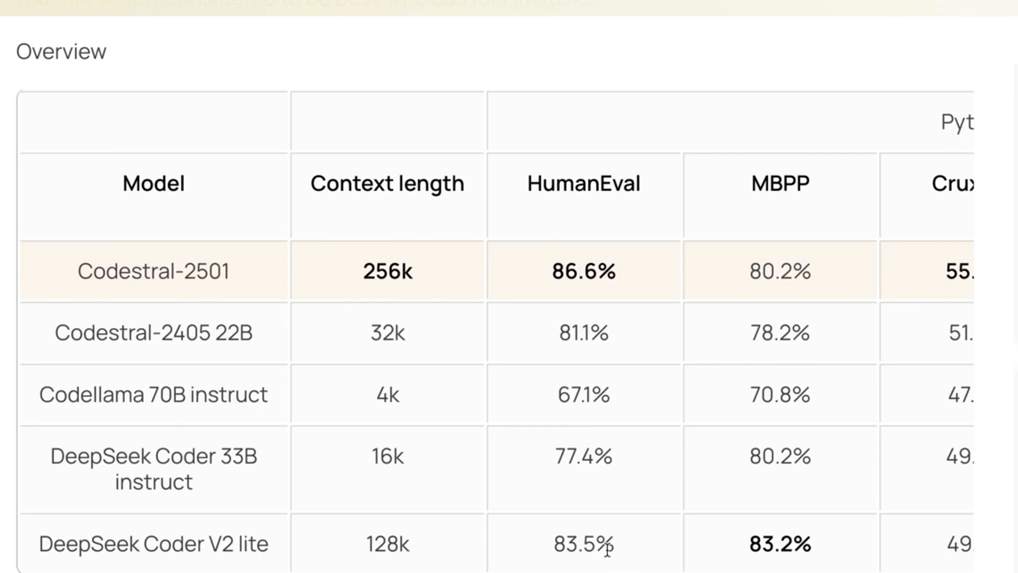
# Highlight the HumanEval scores of DeepSeek Coder V2 lite and Codestral-2501
pyautogui.doubleClick(154, 271)
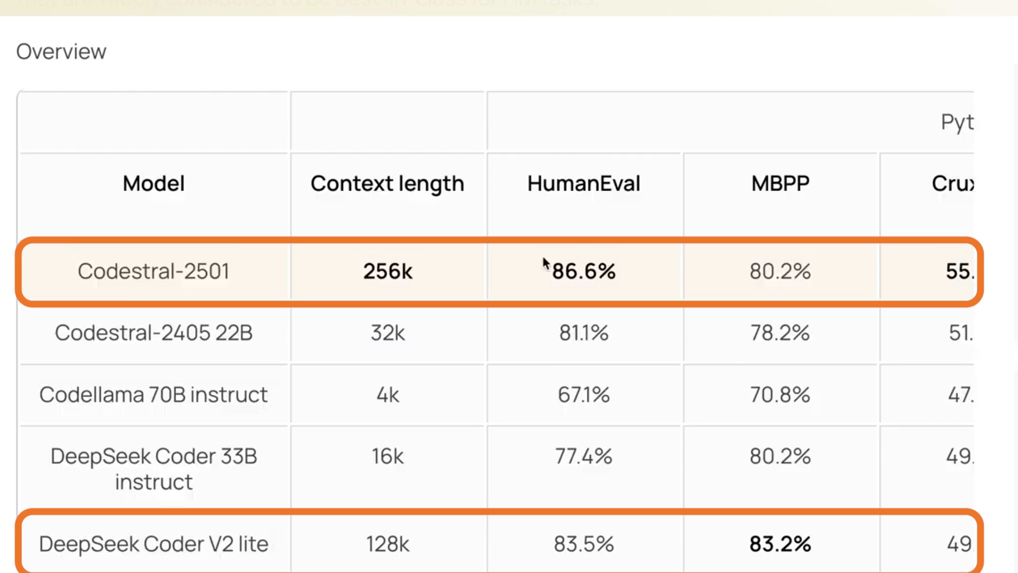
pyautogui.doubleClick(581, 272)
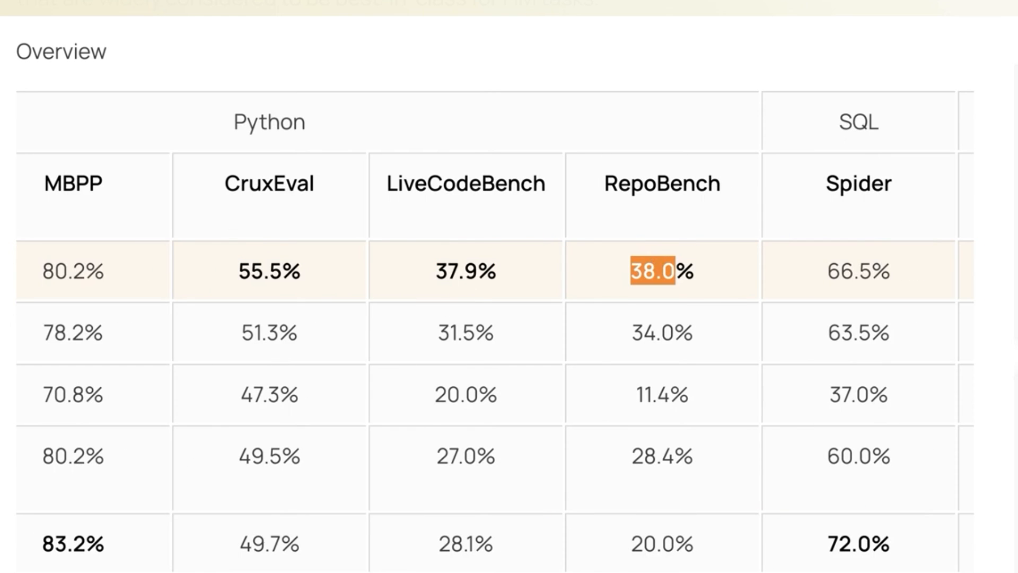
pyautogui.hscroll(-3)
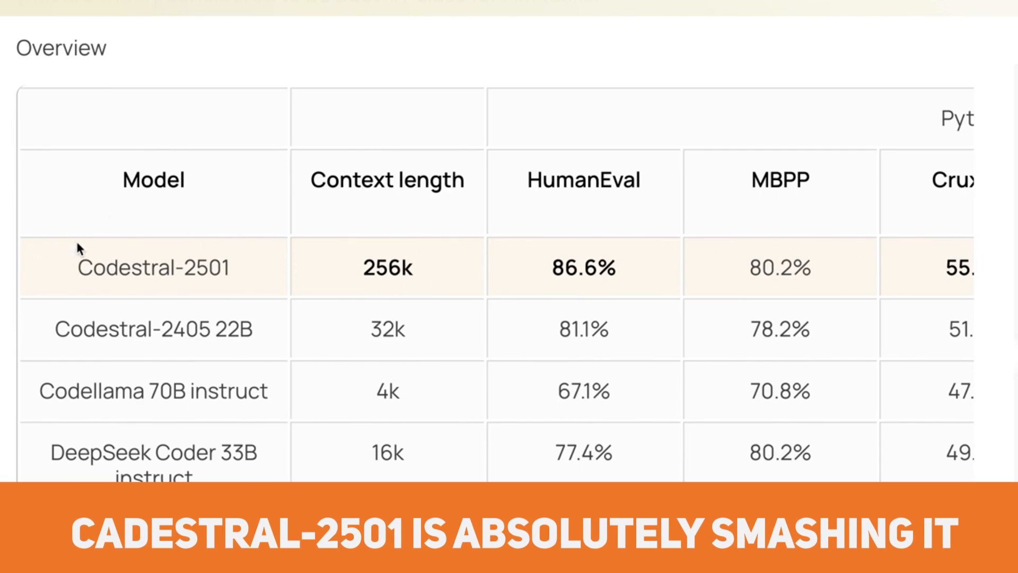
pyautogui.scroll(-3)
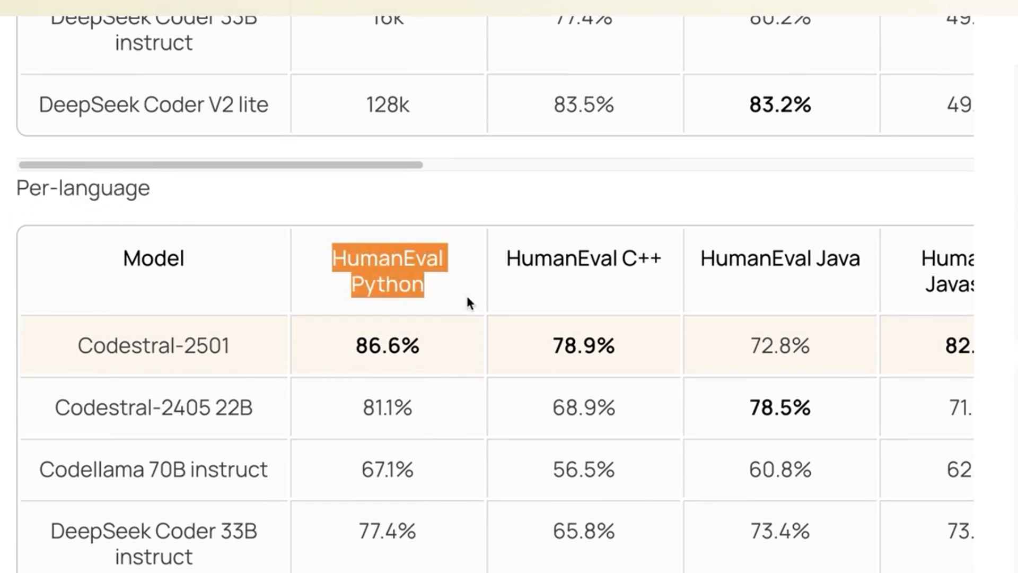
pyautogui.hscroll(3)
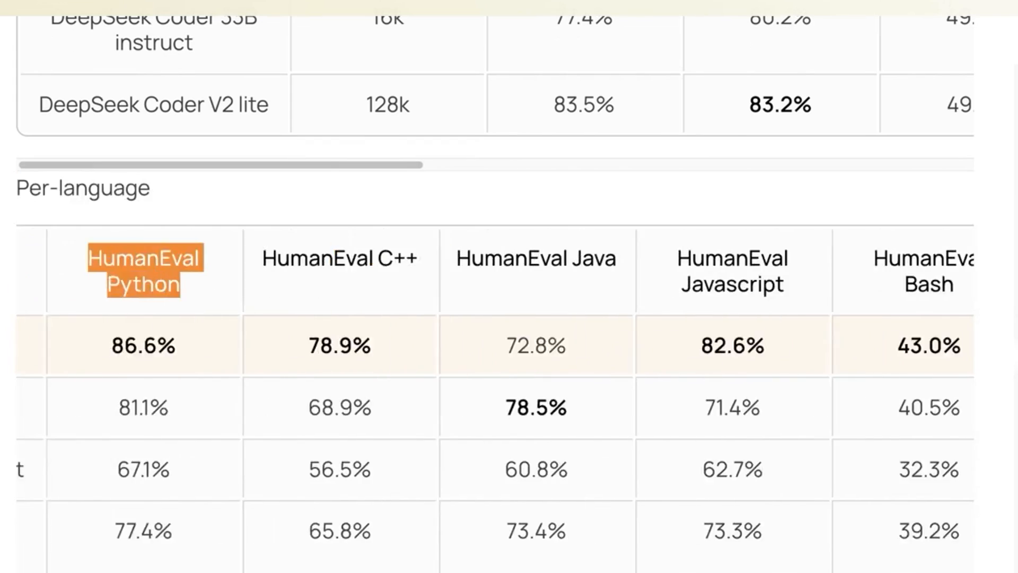
# Scroll to the FIM table and highlight the HumanEvalFIM Python pass@1 heading
pyautogui.scroll(-3)
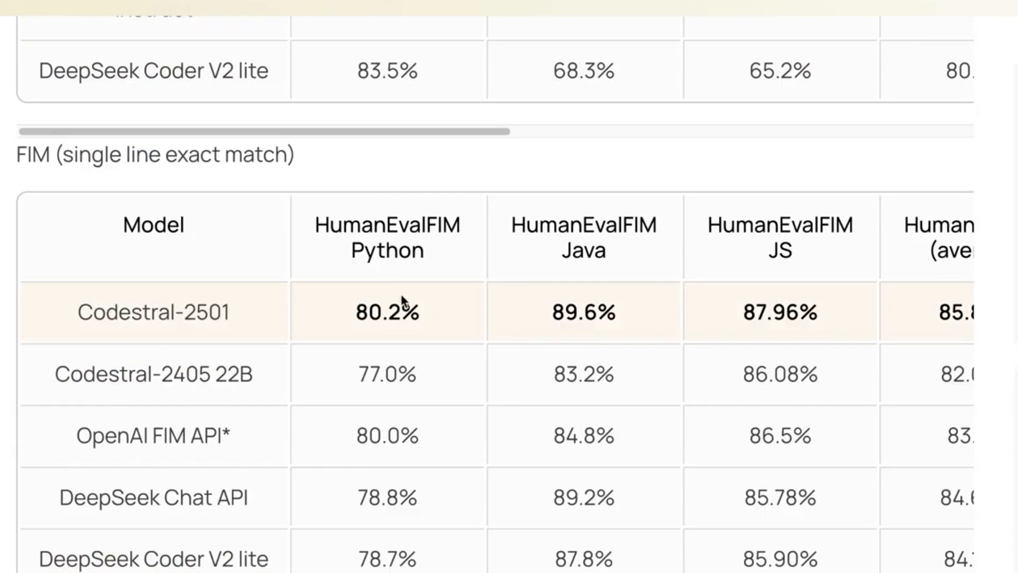
pyautogui.scroll(-3)
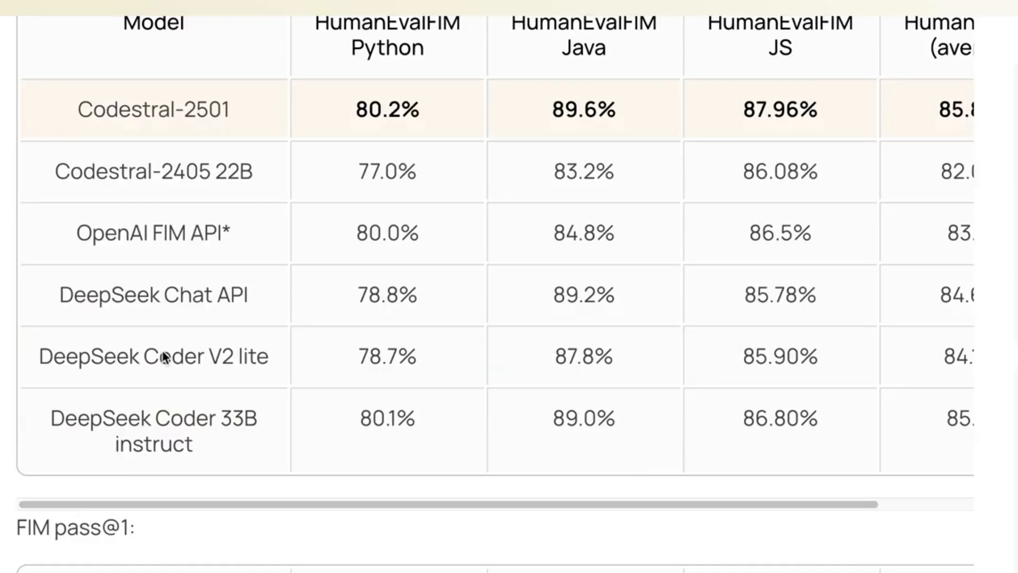
pyautogui.scroll(-3)
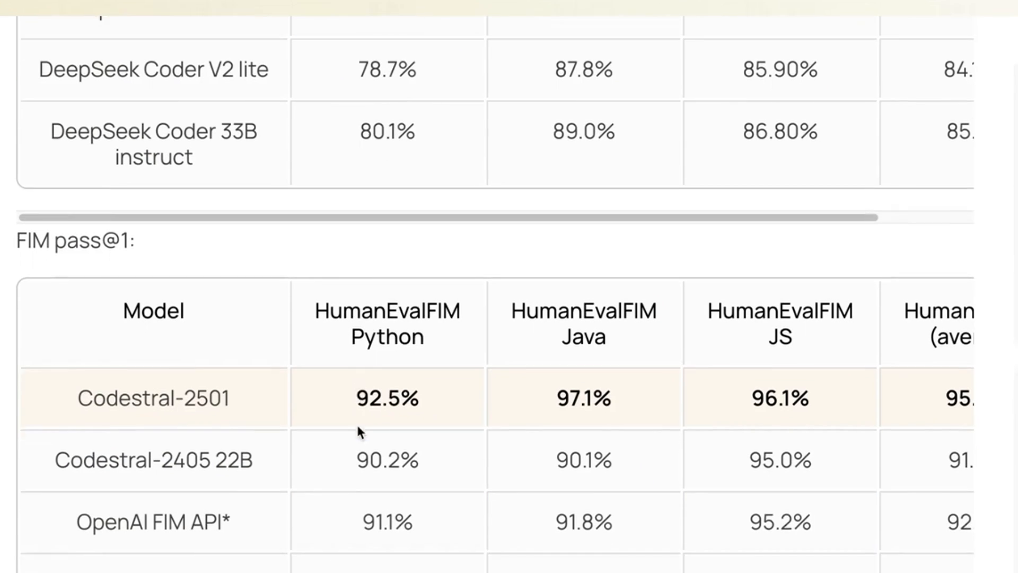
pyautogui.scroll(-3)
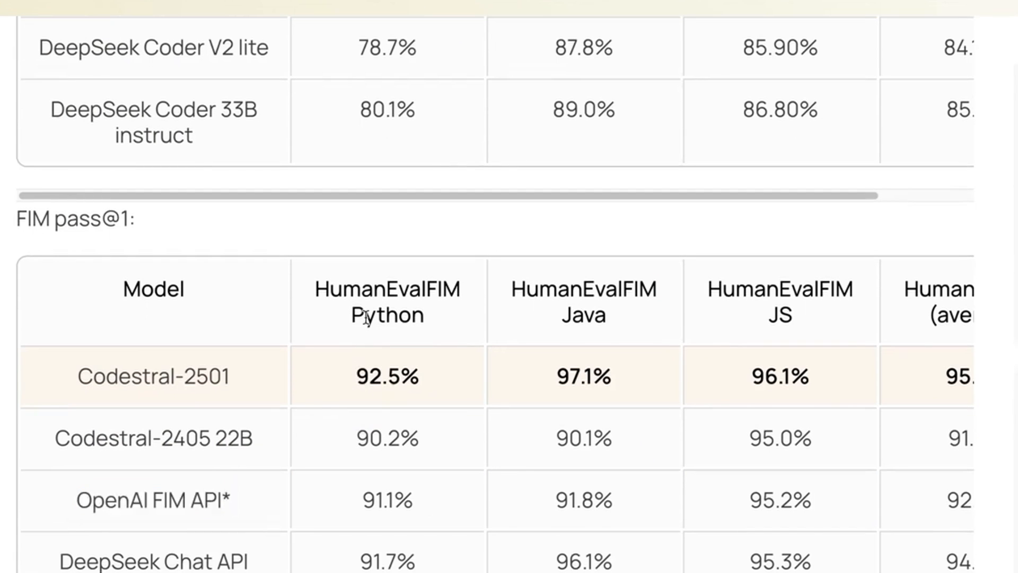
pyautogui.doubleClick(388, 302)
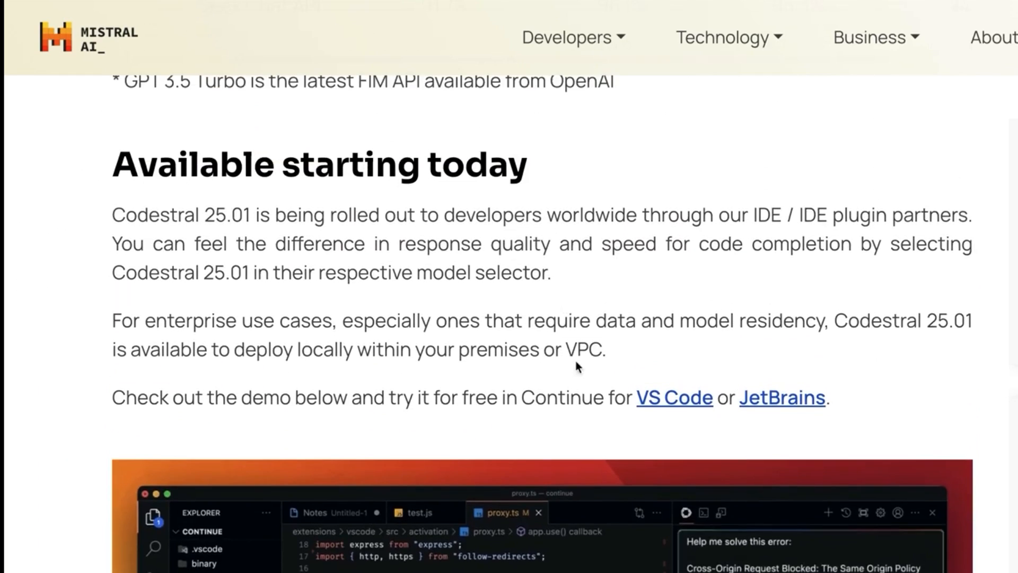
pyautogui.scroll(-3)
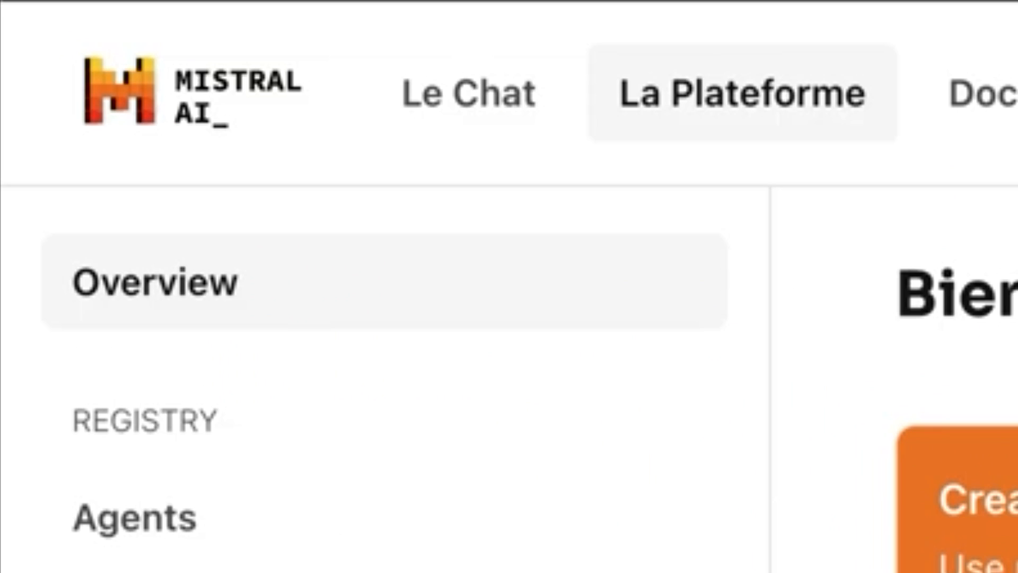
pyautogui.moveTo(367, 266)
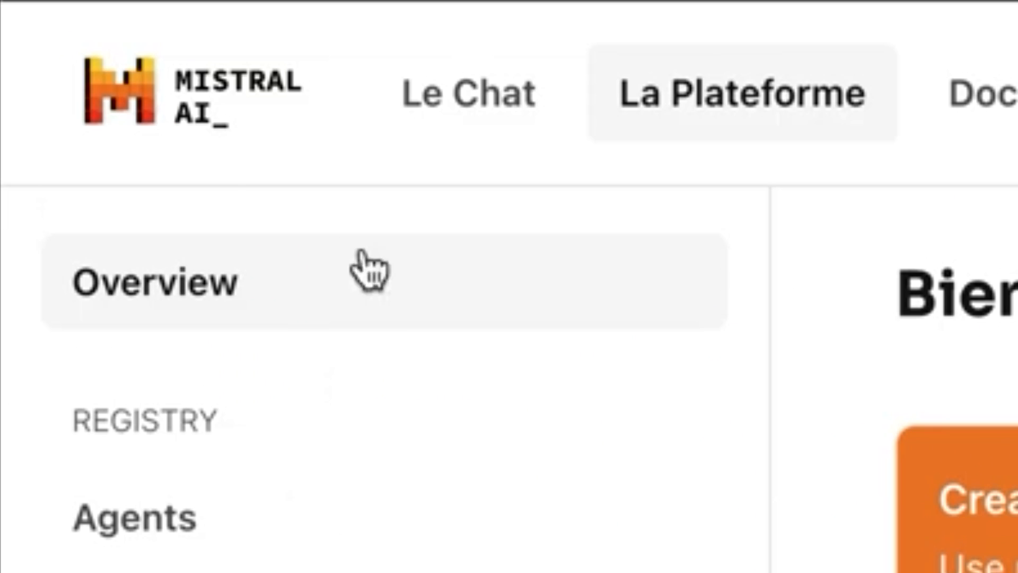
# View the Codestral API key page and highlight the Content Outline Agent entry
pyautogui.scroll(-3)
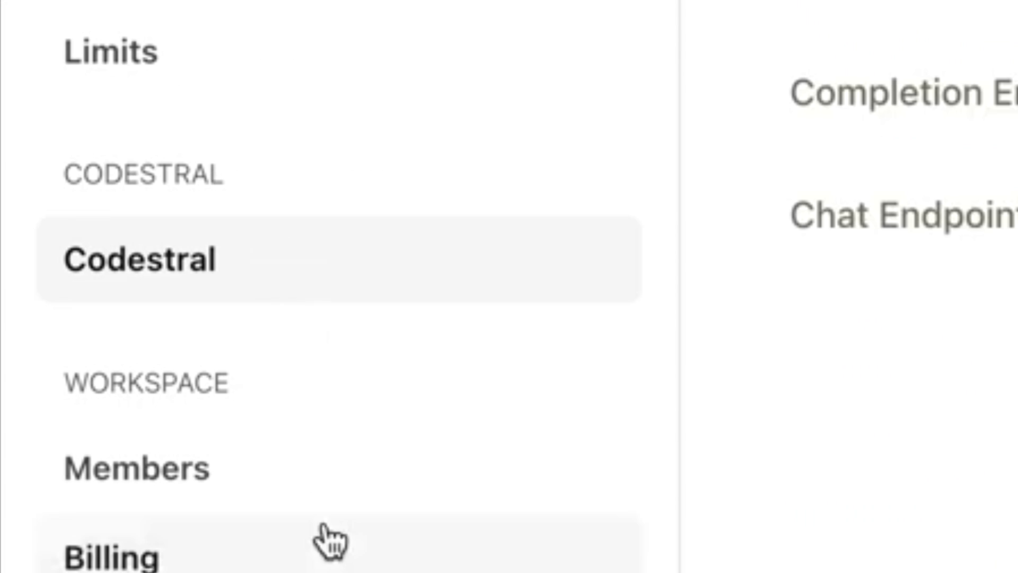
pyautogui.moveTo(136, 363)
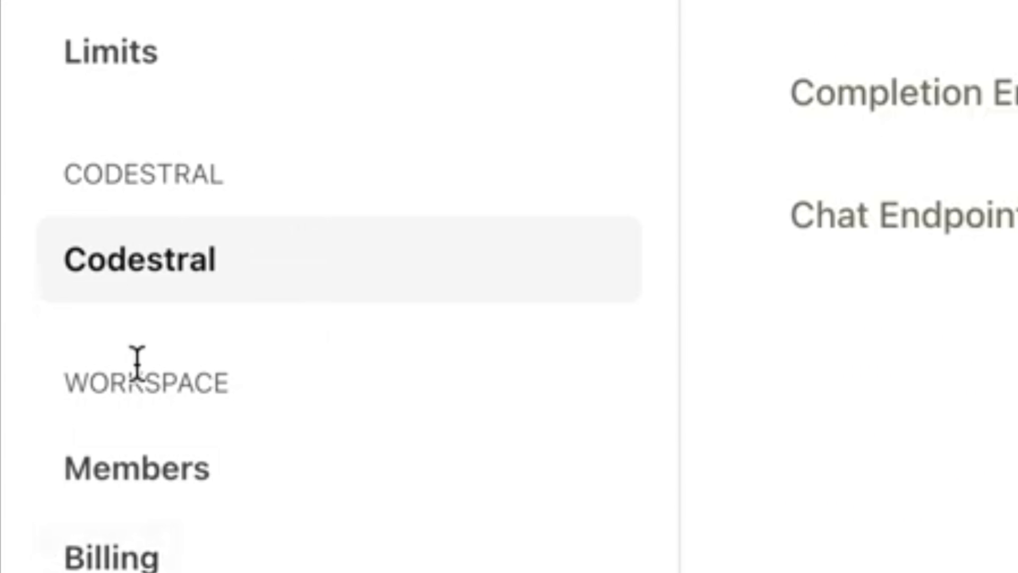
pyautogui.click(139, 259)
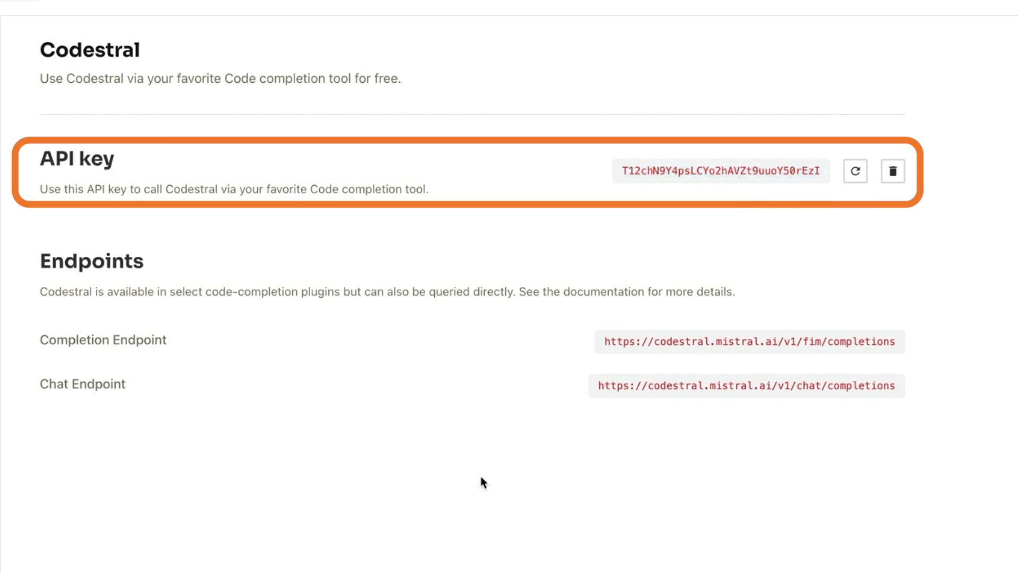
pyautogui.moveTo(216, 249)
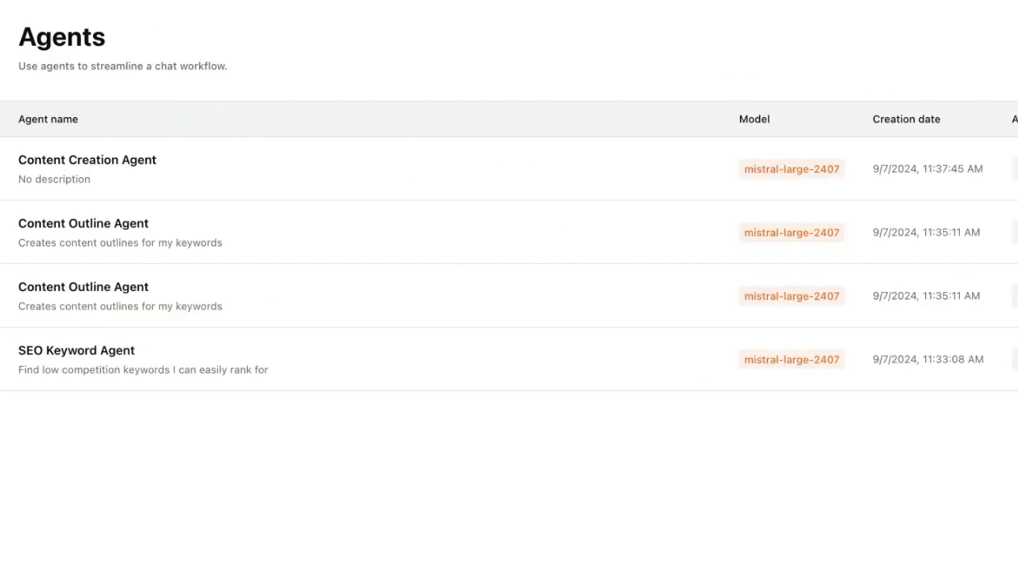
pyautogui.doubleClick(40, 222)
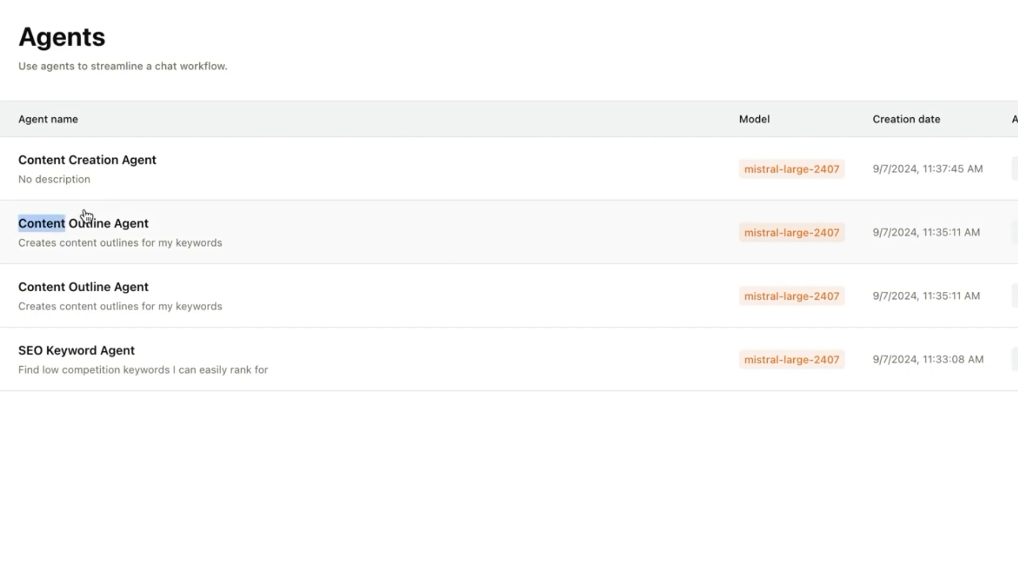
pyautogui.click(84, 223)
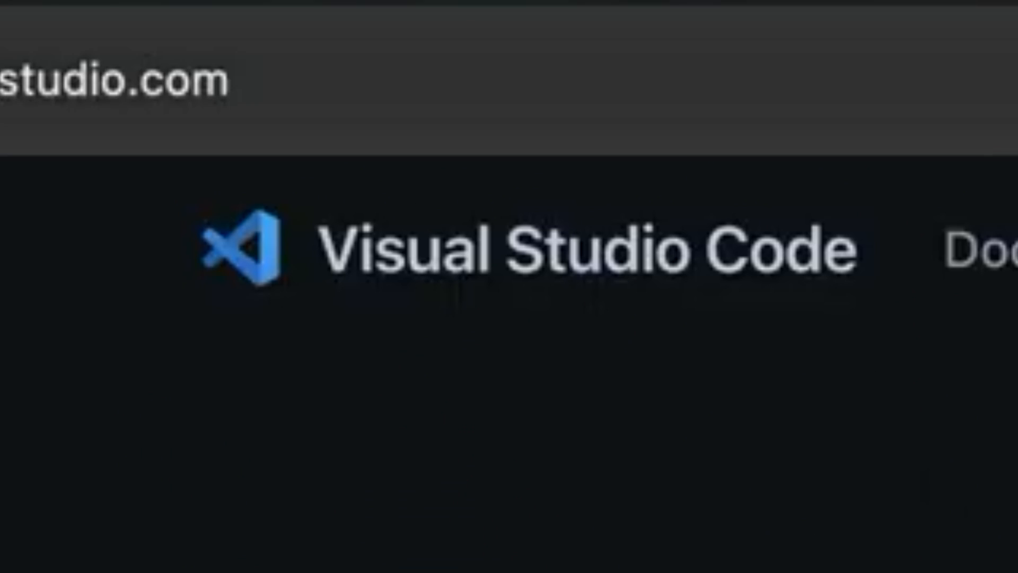
pyautogui.scroll(-3)
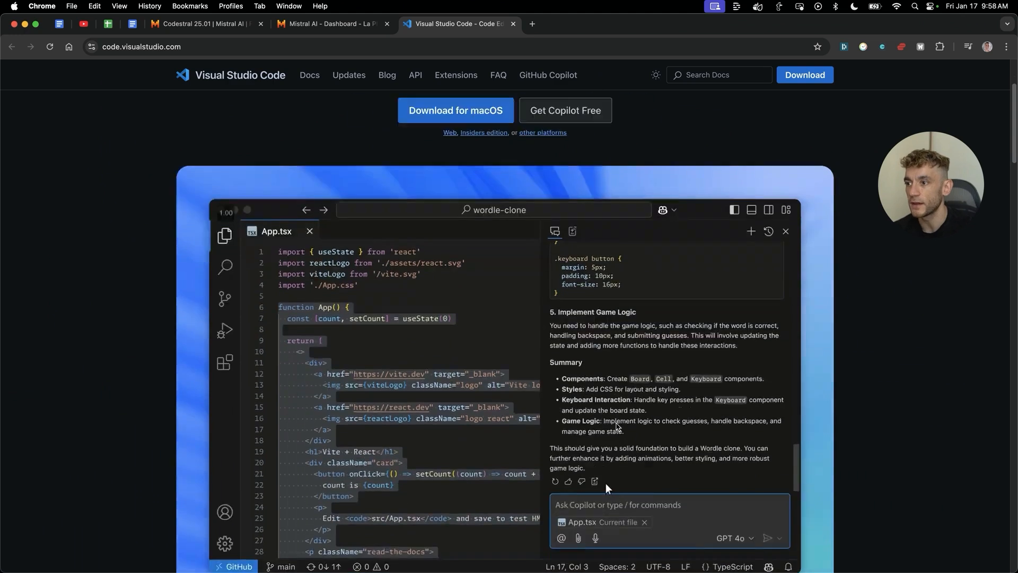
pyautogui.scroll(-3)
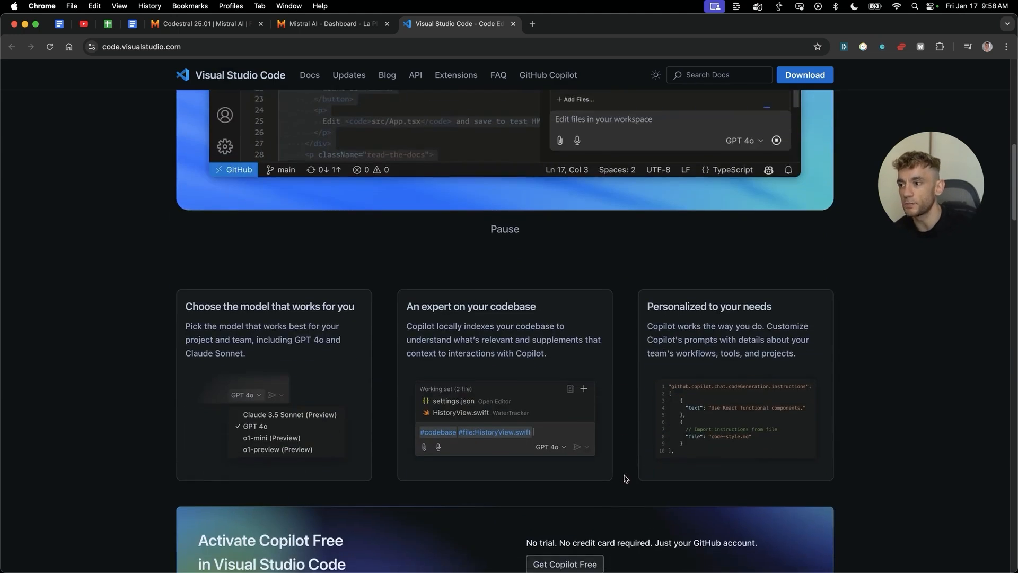
pyautogui.scroll(-3)
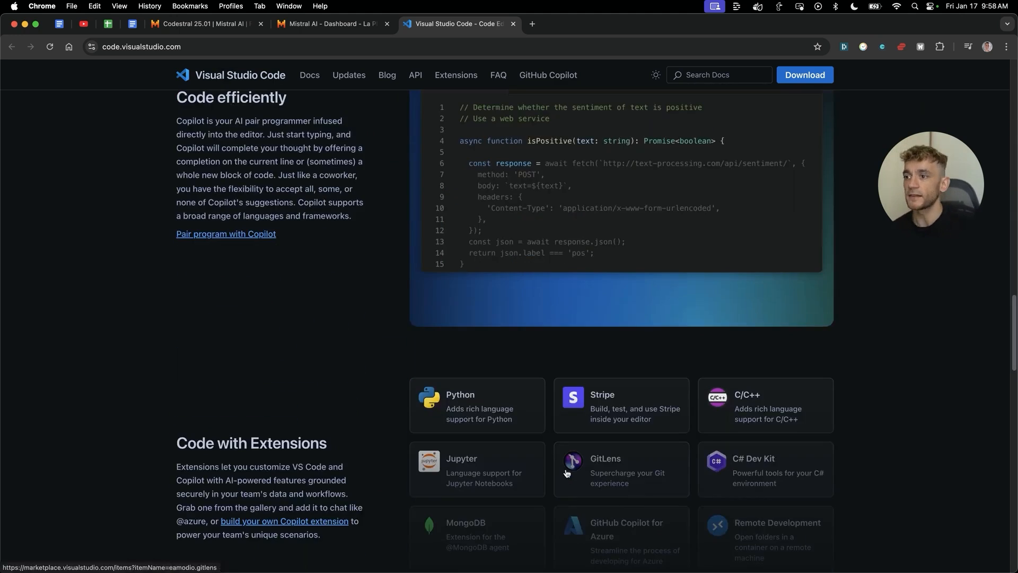
pyautogui.scroll(3)
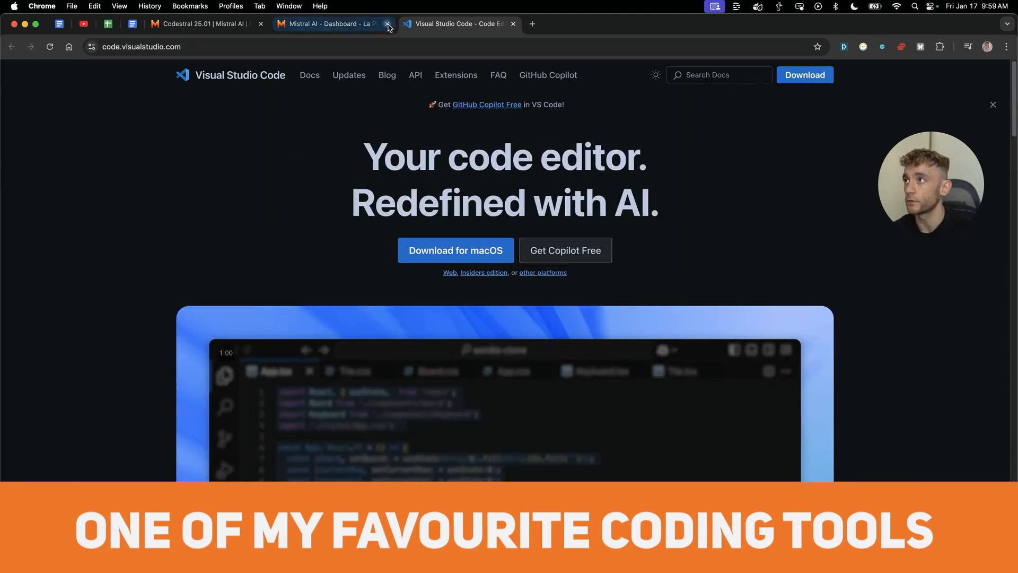
pyautogui.click(328, 24)
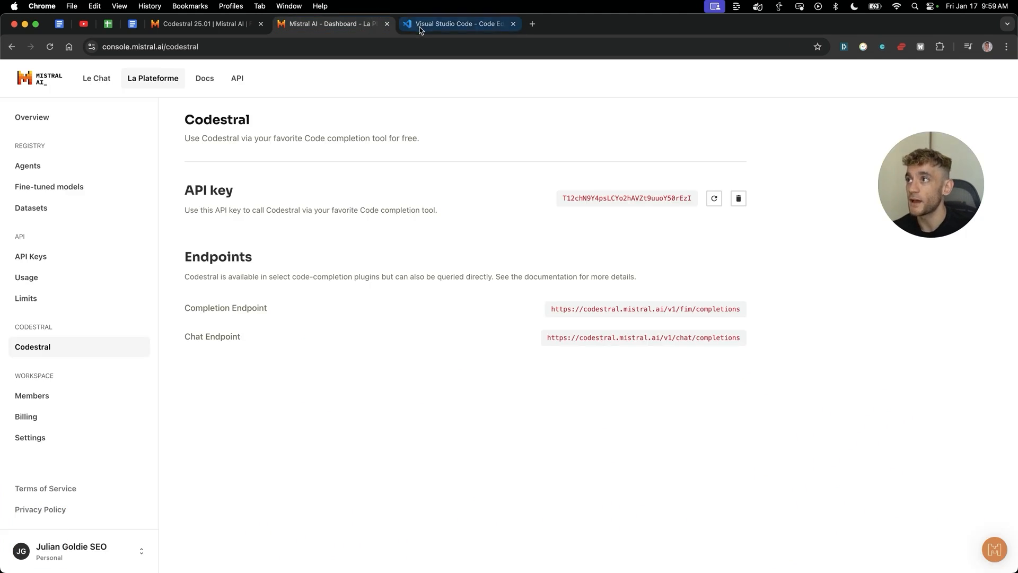
pyautogui.click(458, 24)
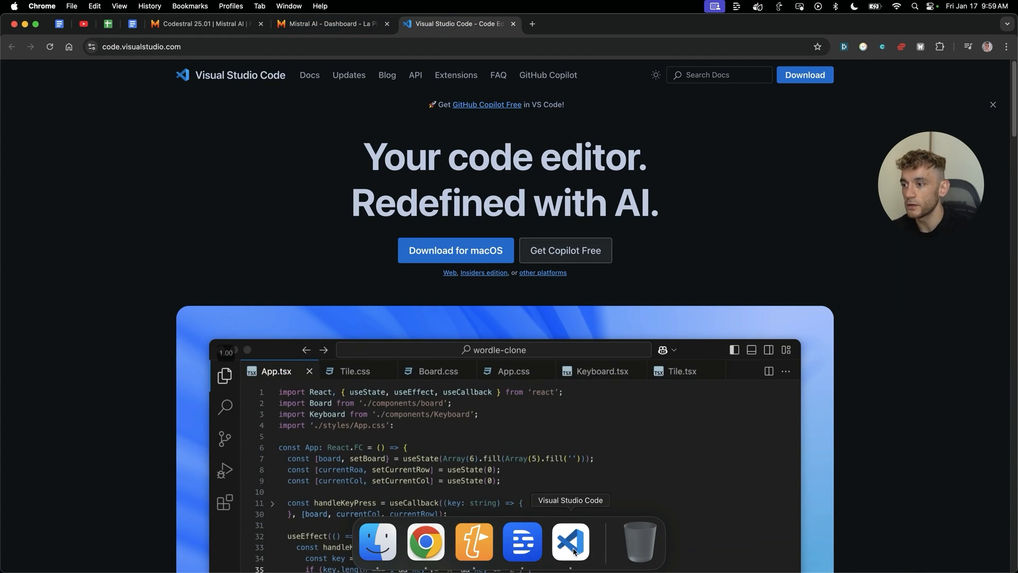
# Search the VS Code marketplace for 'continue' and open the Continue extension
pyautogui.click(569, 540)
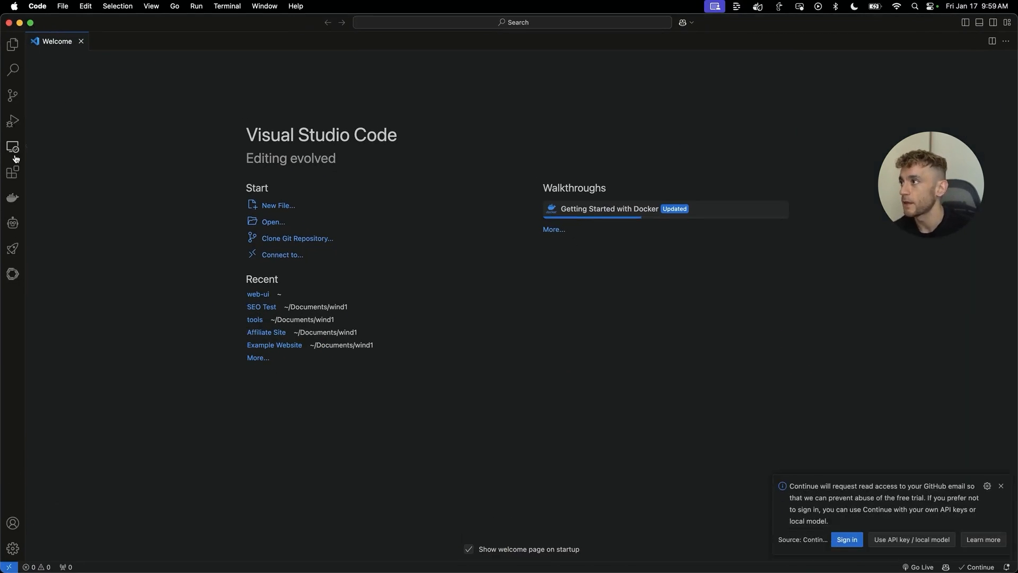
pyautogui.click(12, 171)
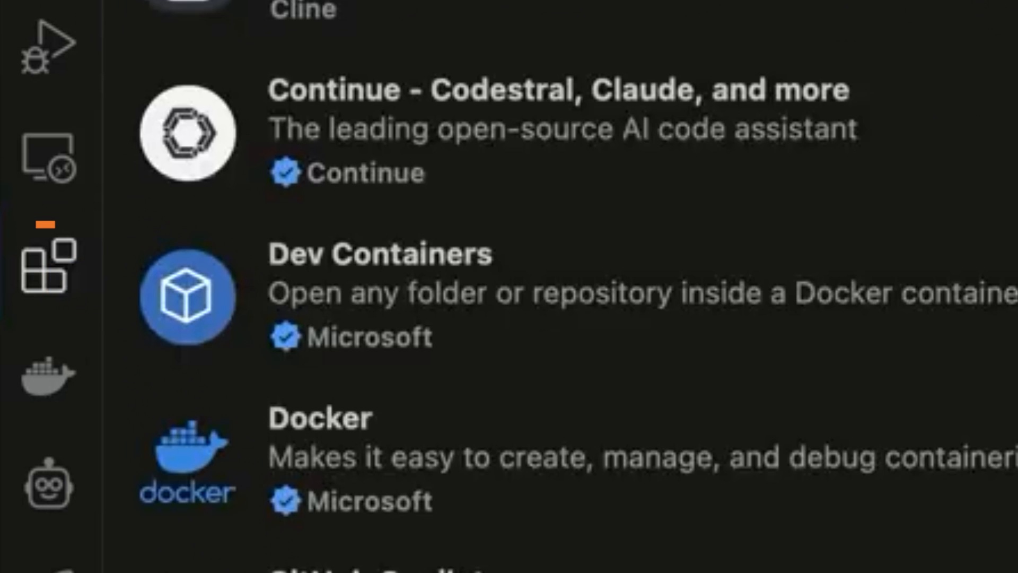
pyautogui.write('continue')
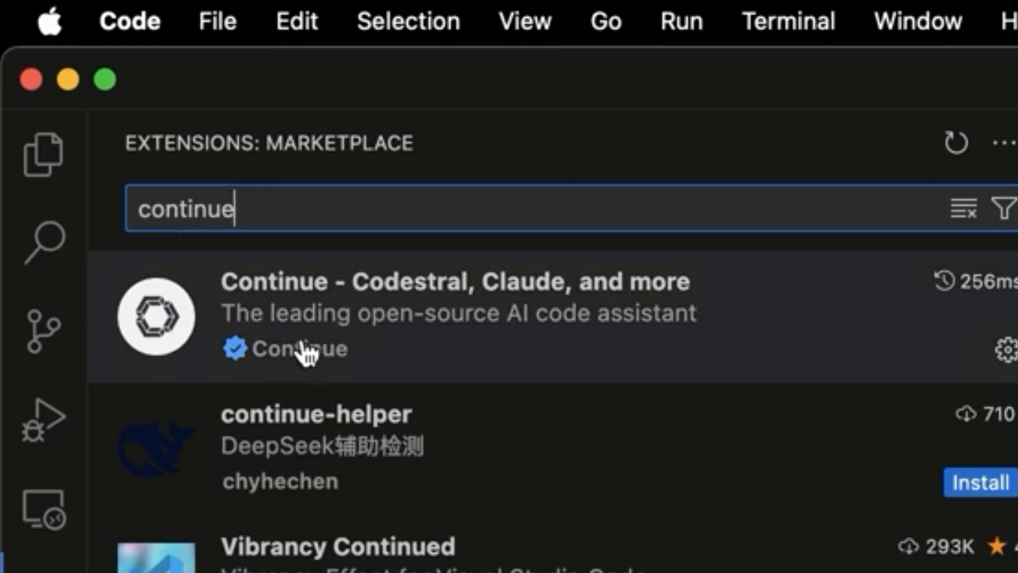
pyautogui.moveTo(324, 305)
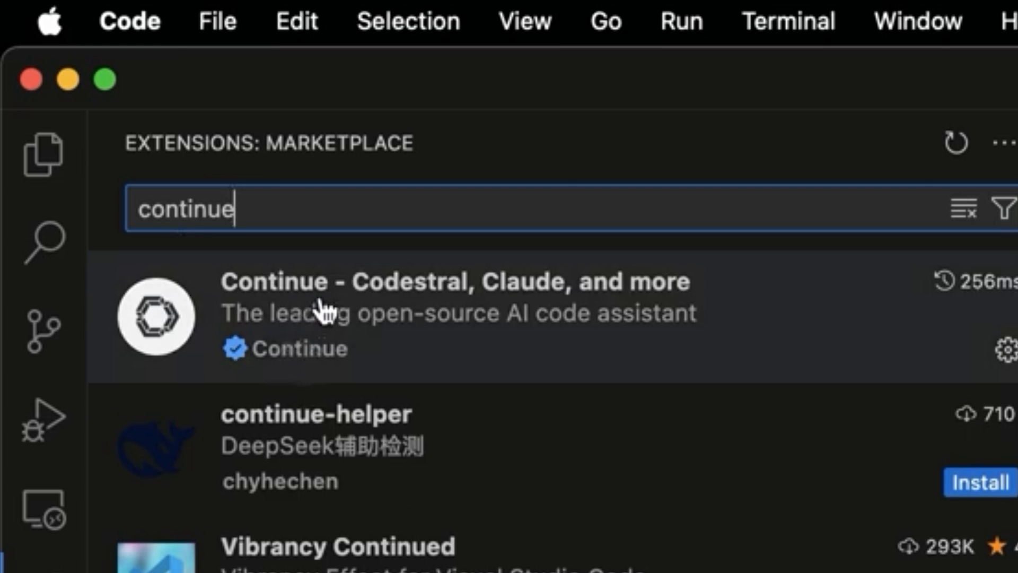
pyautogui.moveTo(336, 286)
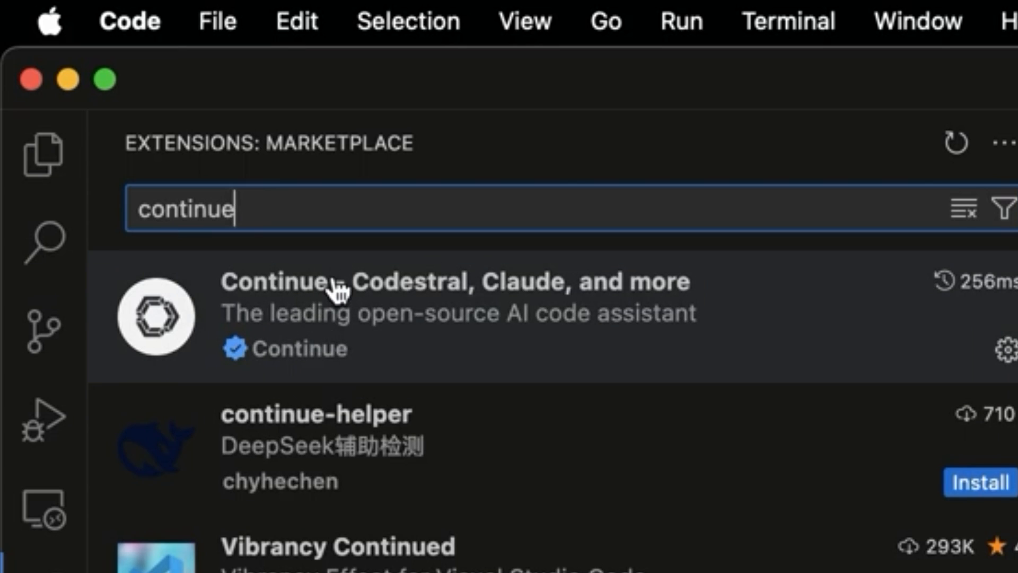
pyautogui.click(454, 281)
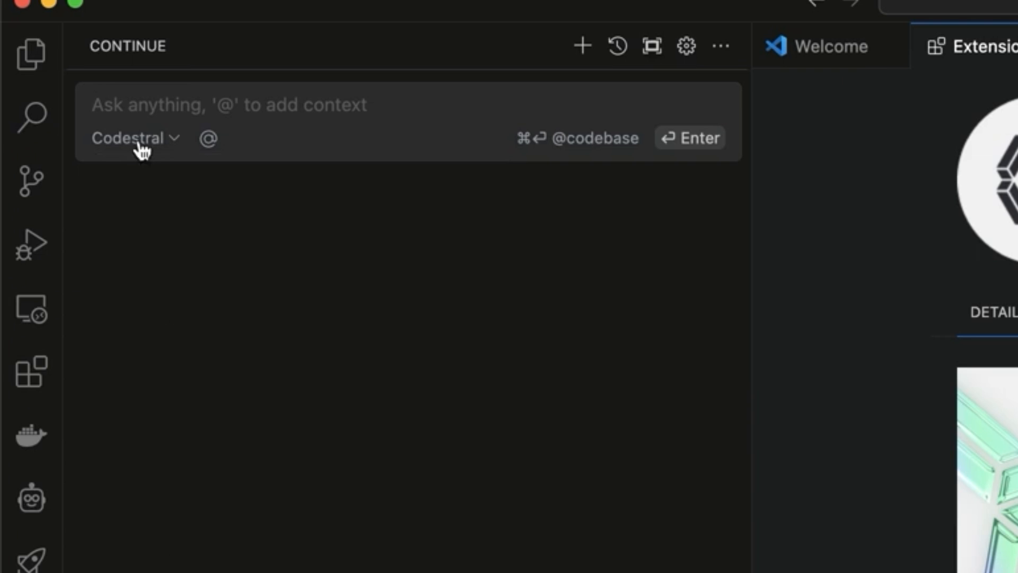
# Add a Mistral Codestral chat model in Continue and connect it with the API key
pyautogui.click(135, 136)
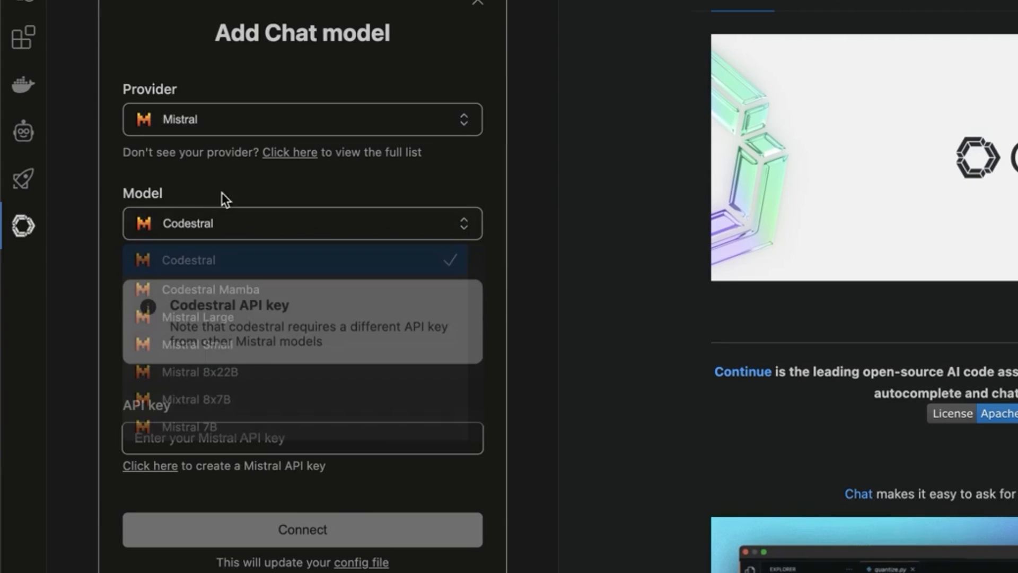
pyautogui.click(188, 260)
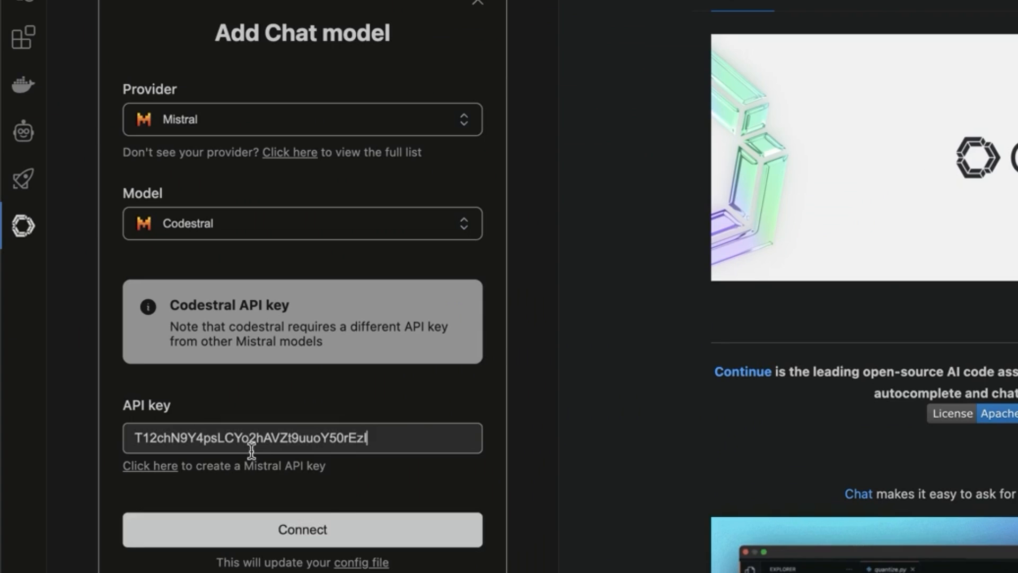
pyautogui.click(301, 529)
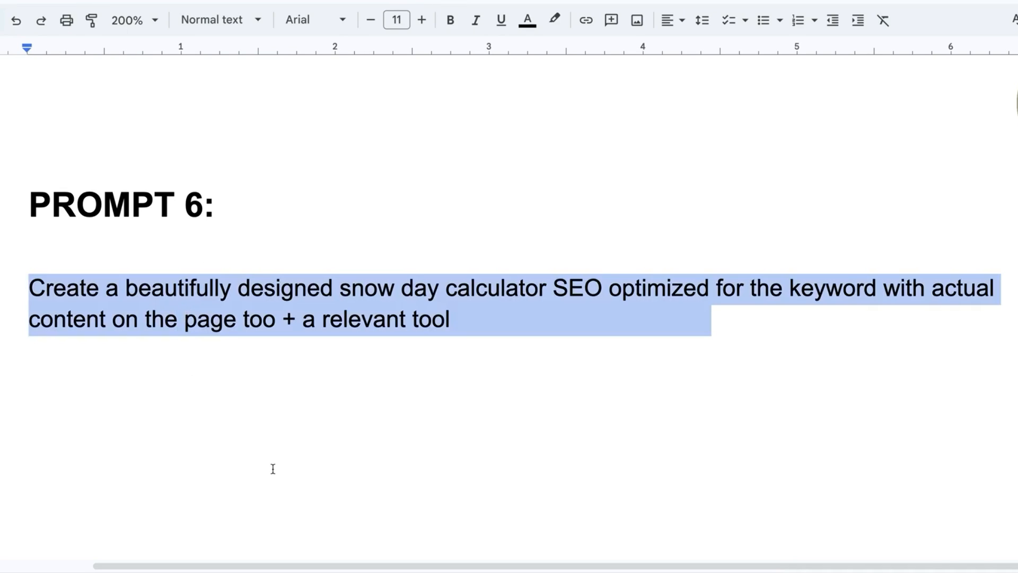
pyautogui.moveTo(434, 385)
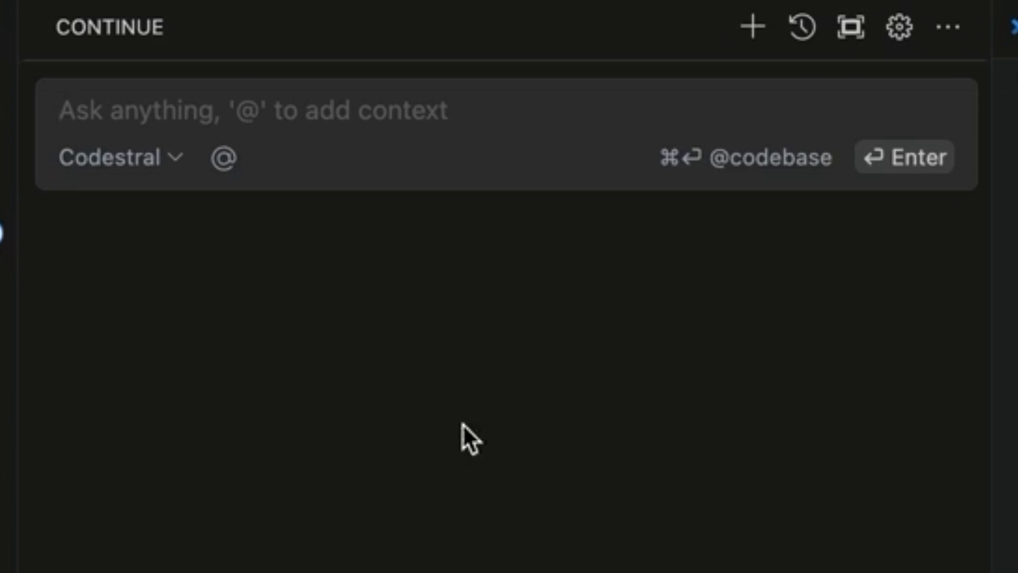
# Send Codestral the Prompt 6 SEO-optimized snow day calculator request
pyautogui.write('Create a beautifully designed snow day calculator SEO optimized for the keyword with actual content on the page too + a relevant tool')
pyautogui.write('launch if for me')
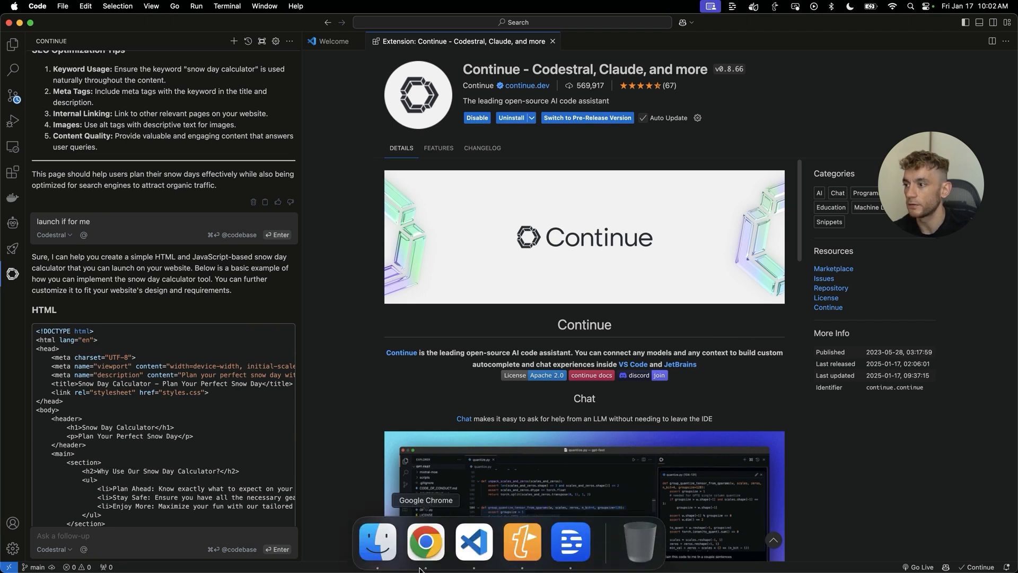
pyautogui.click(425, 540)
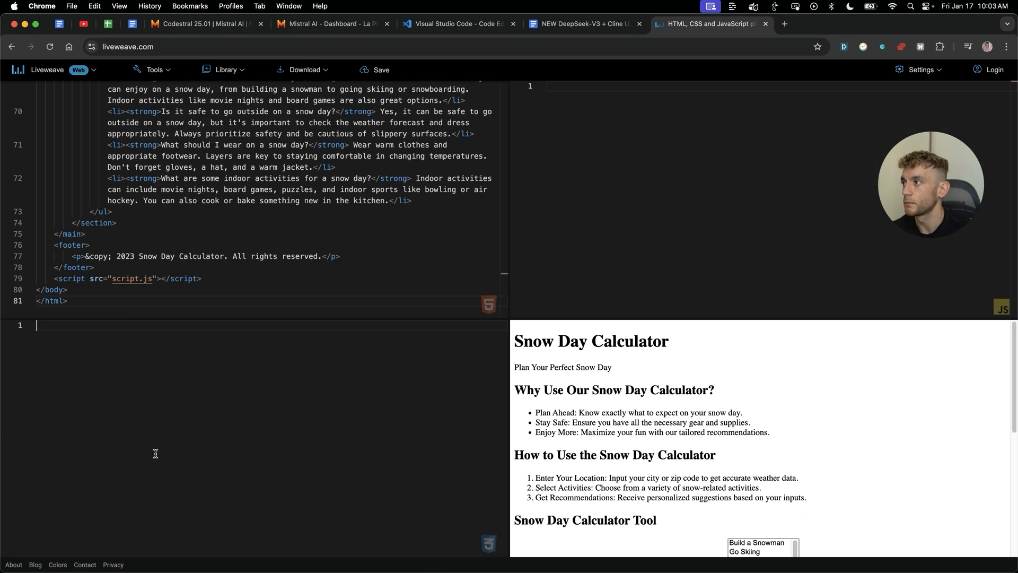
# Scroll the Liveweave preview of the Snow Day Calculator page
pyautogui.scroll(-3)
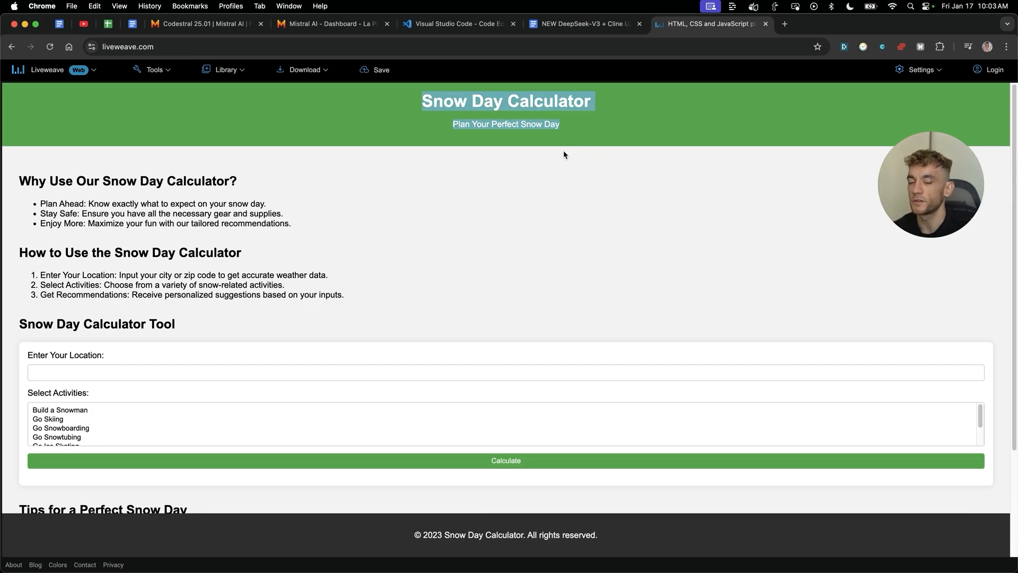
pyautogui.scroll(-3)
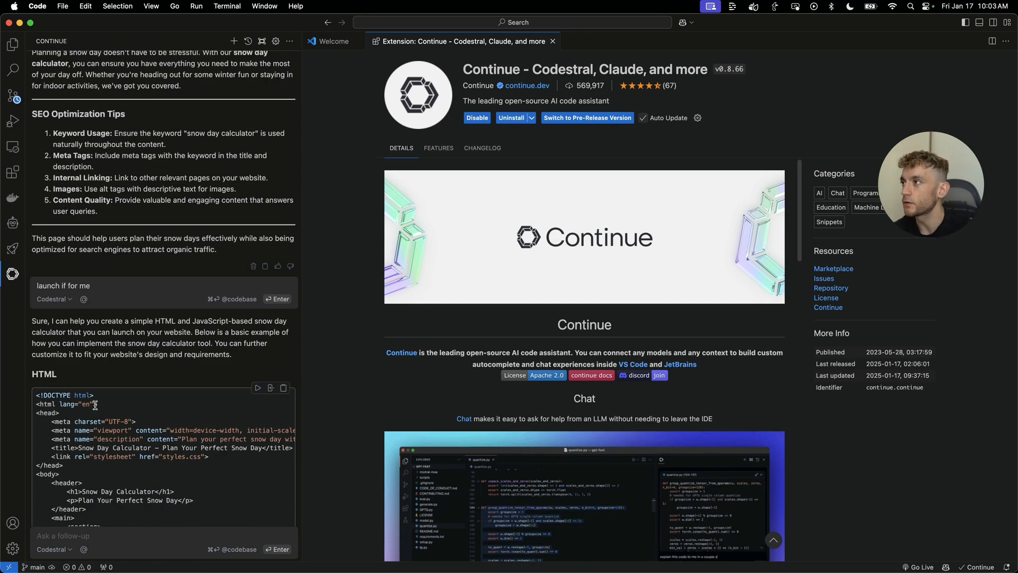
# Paste the article prompt into Continue, replacing INSERTHERE with 'best SEO Training'
pyautogui.scroll(-3)
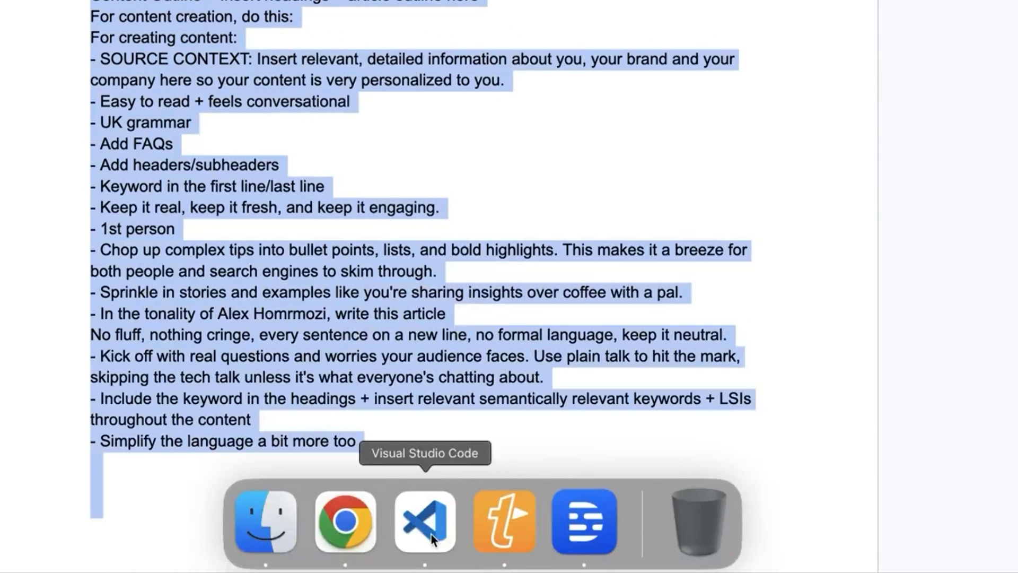
pyautogui.click(425, 520)
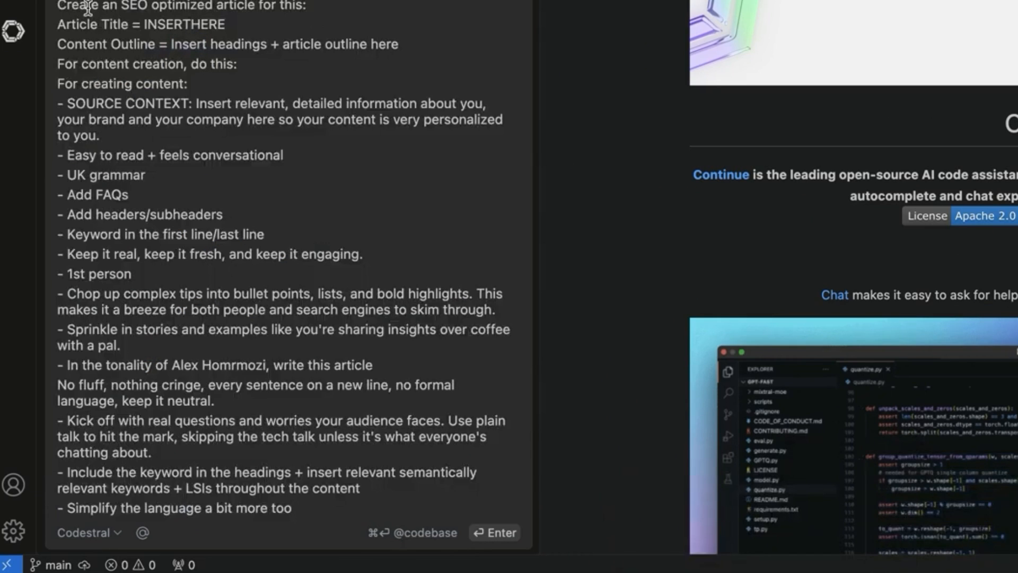
pyautogui.doubleClick(182, 24)
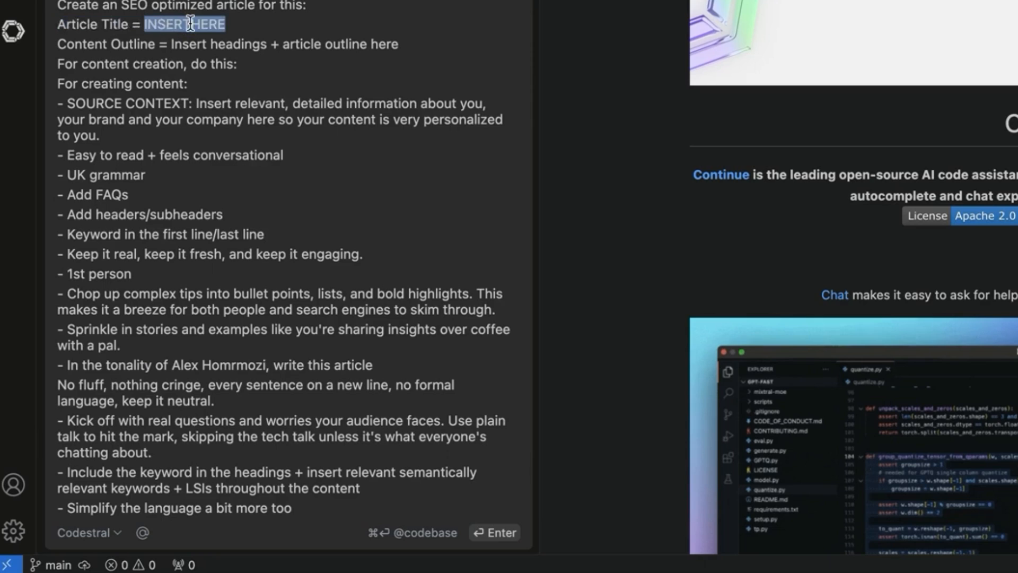
pyautogui.write('best SEO Training')
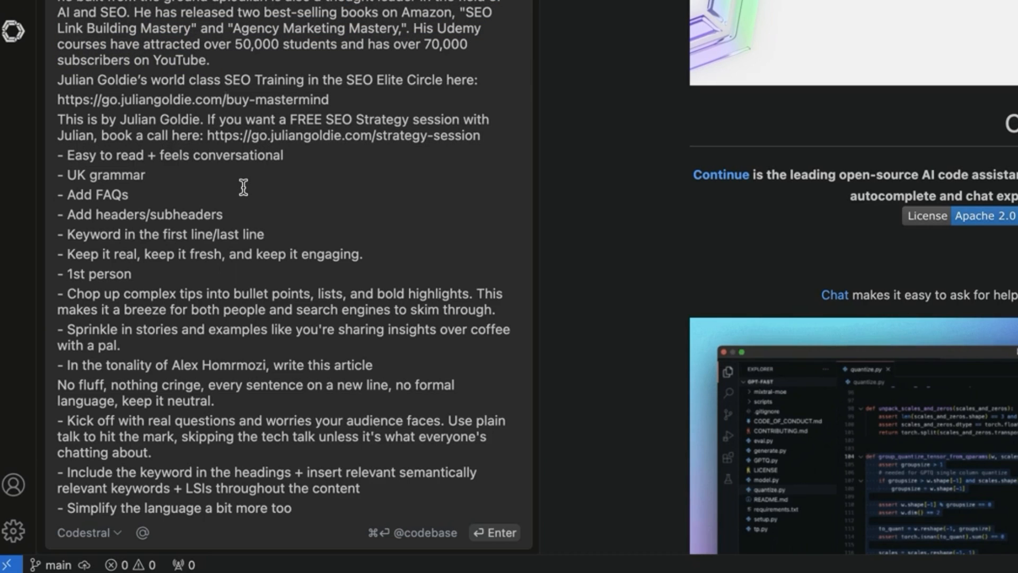
pyautogui.moveTo(110, 154); pyautogui.dragTo(153, 453)
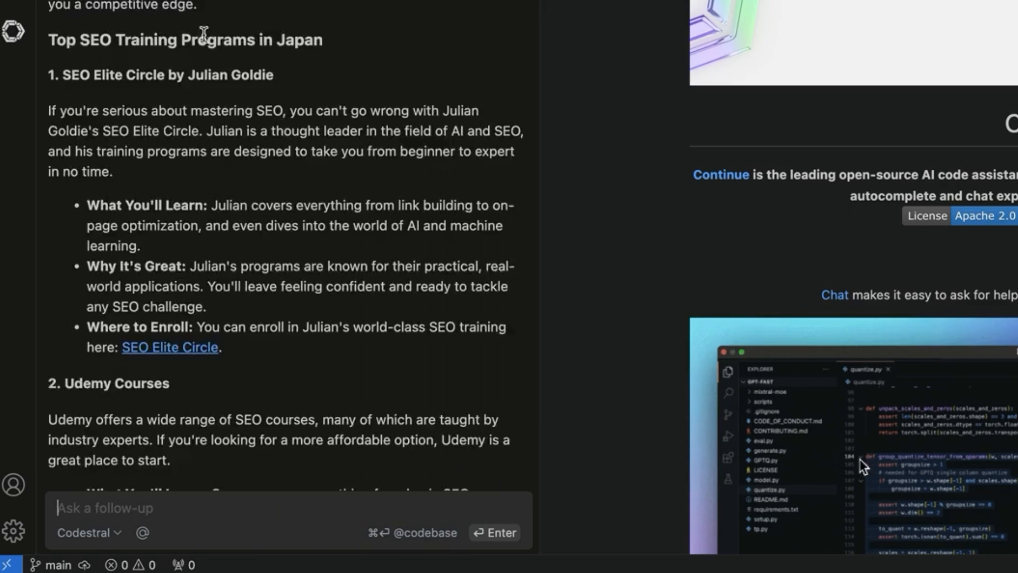
pyautogui.scroll(-3)
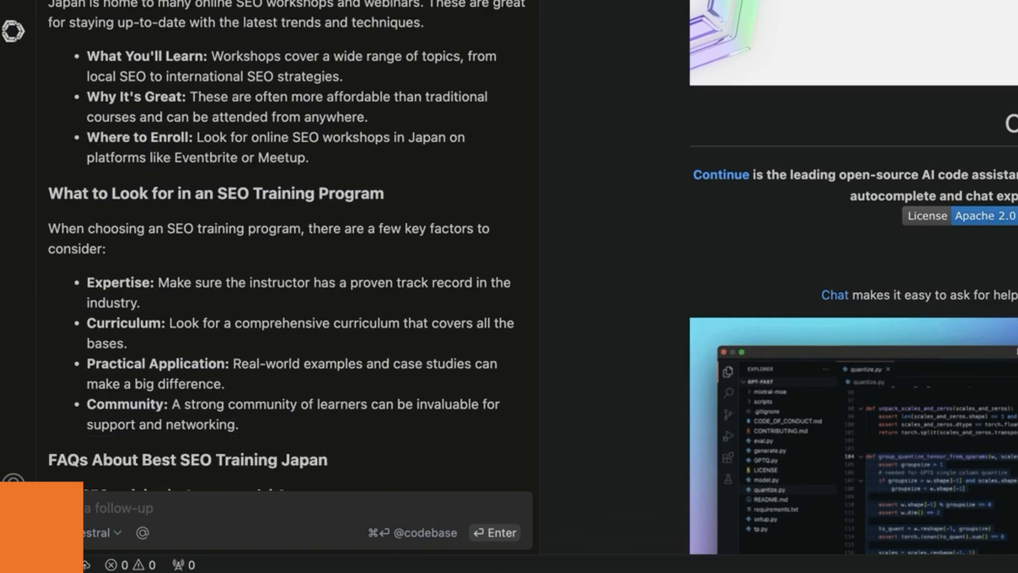
pyautogui.scroll(-3)
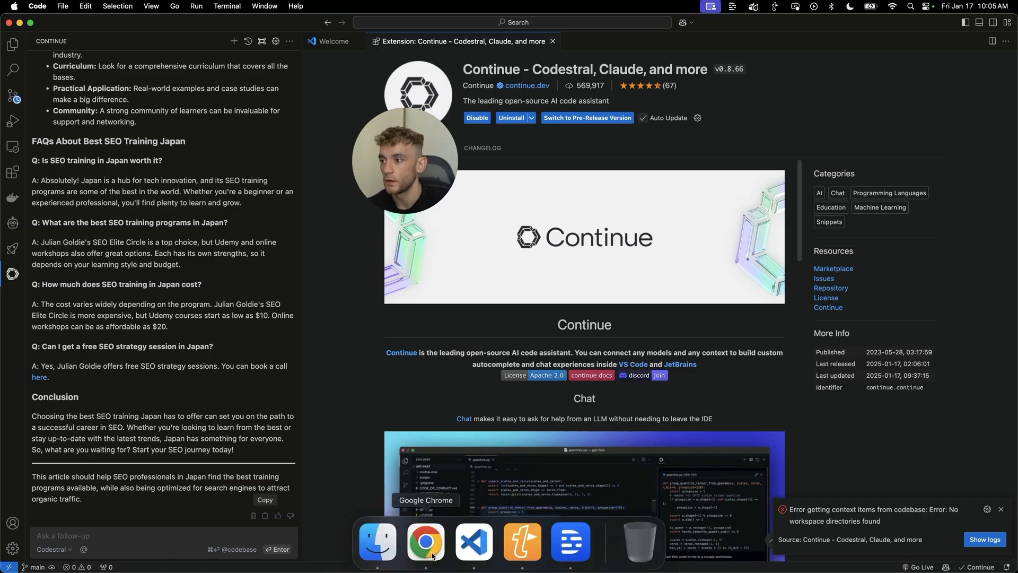
# Select FAQ text, including the free SEO strategy session question, in Markdown Live Preview
pyautogui.click(425, 540)
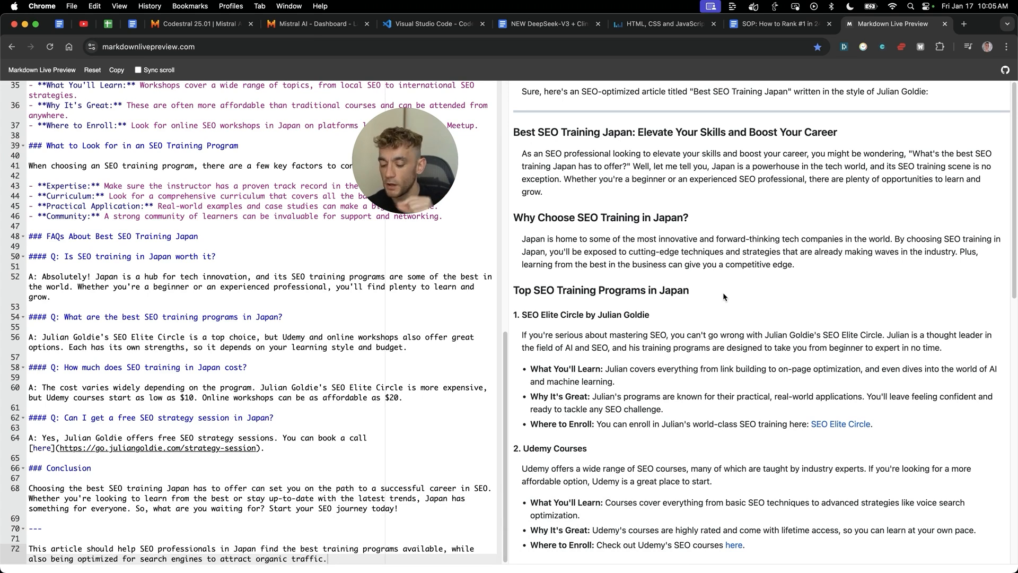
pyautogui.moveTo(755, 302)
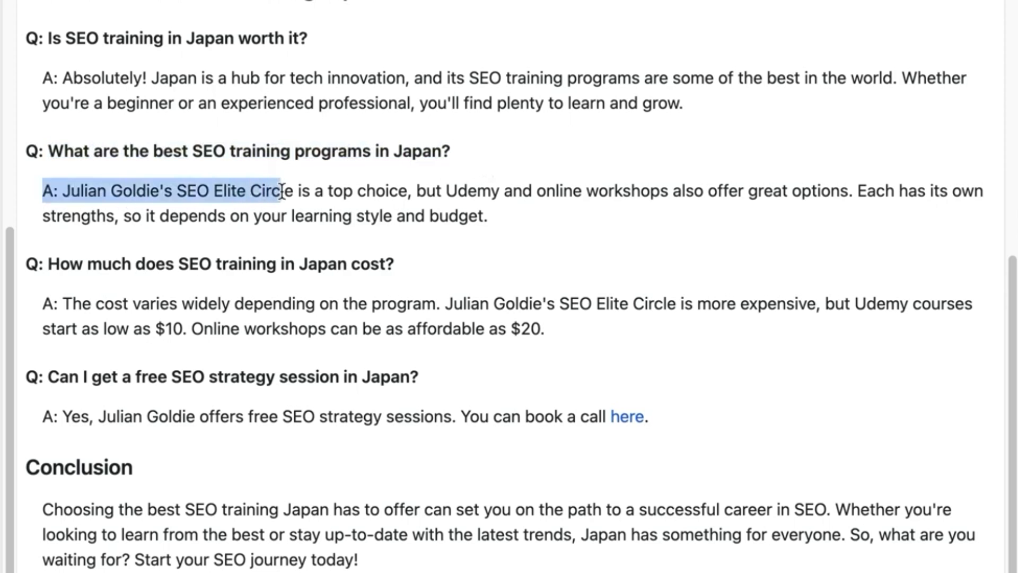
pyautogui.click(651, 147)
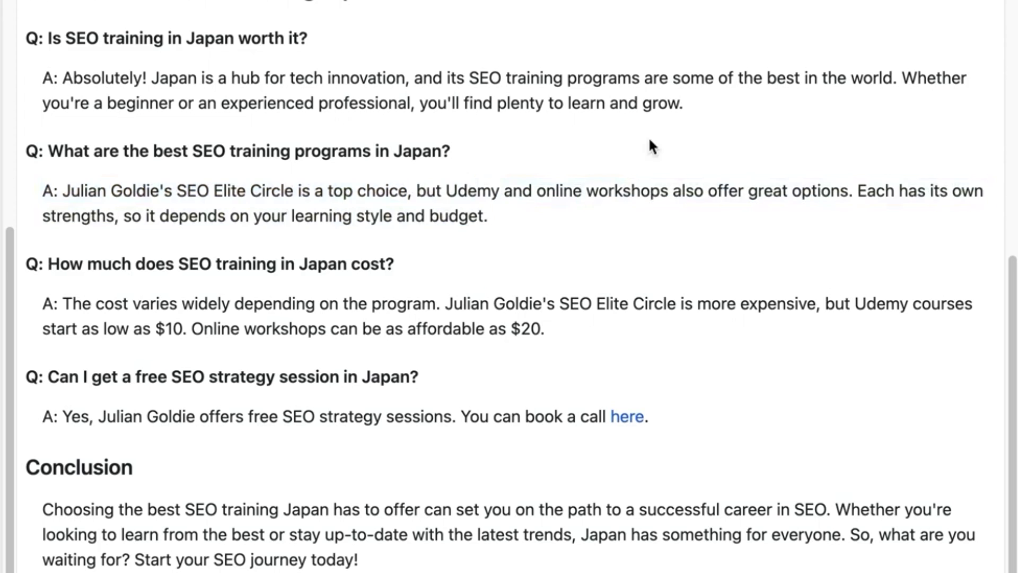
pyautogui.moveTo(27, 264); pyautogui.dragTo(560, 303)
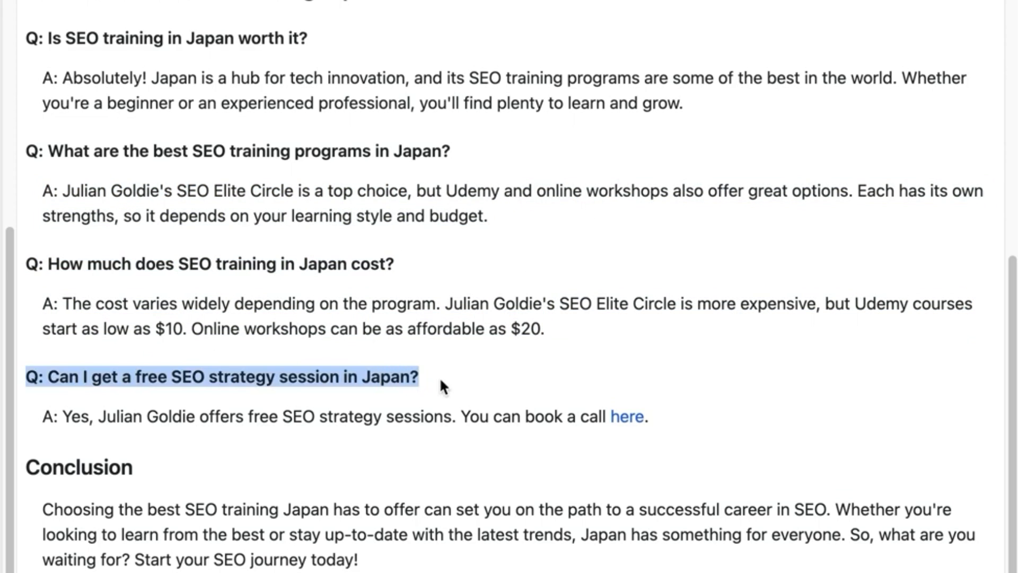
pyautogui.click(441, 376)
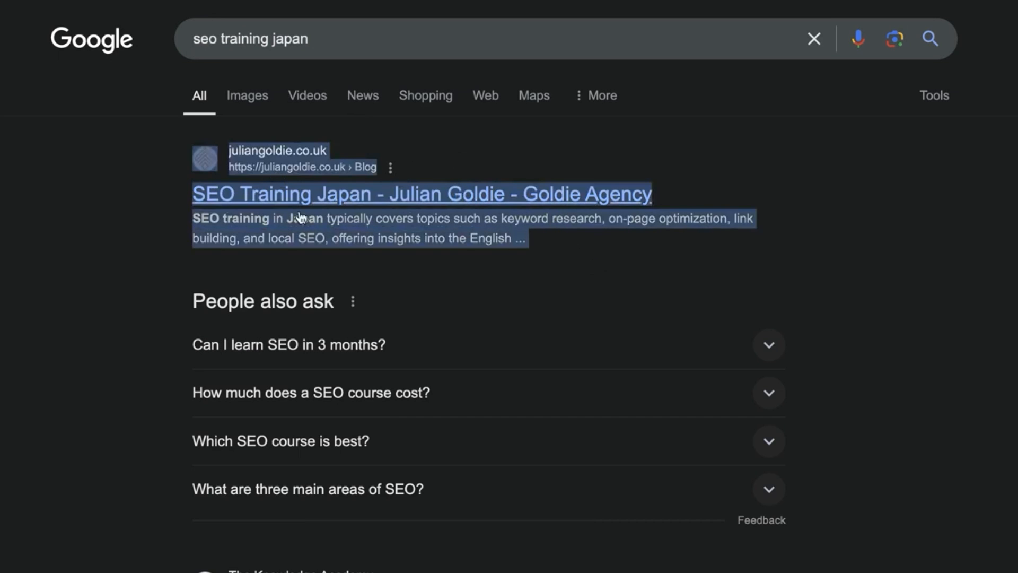
# Scroll the 'seo training japan' Google results
pyautogui.scroll(-3)
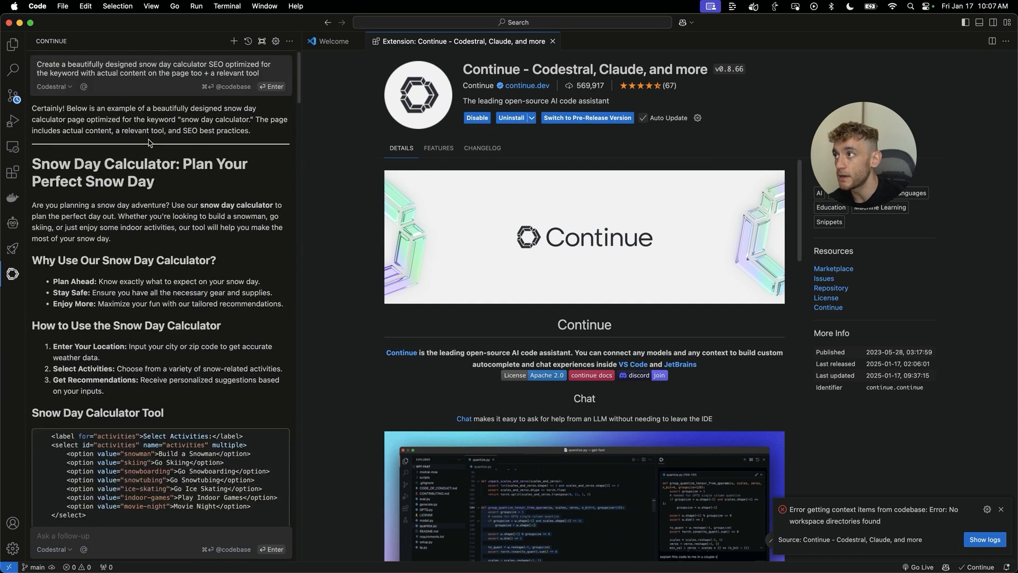
# Show Cline's settings: OpenAI Compatible provider, Codestral base URL, model codestral-latest
pyautogui.click(53, 87)
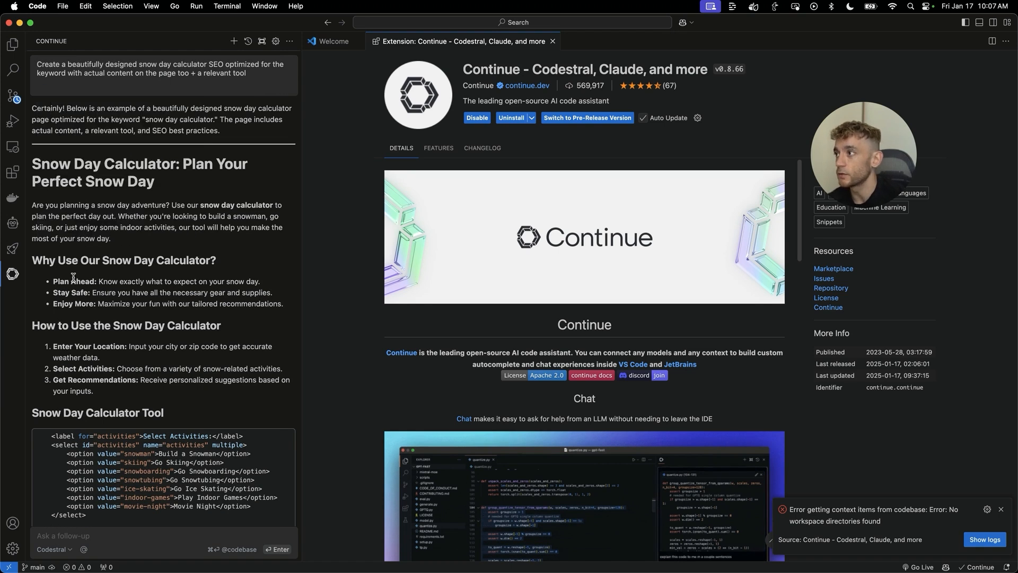
pyautogui.click(12, 223)
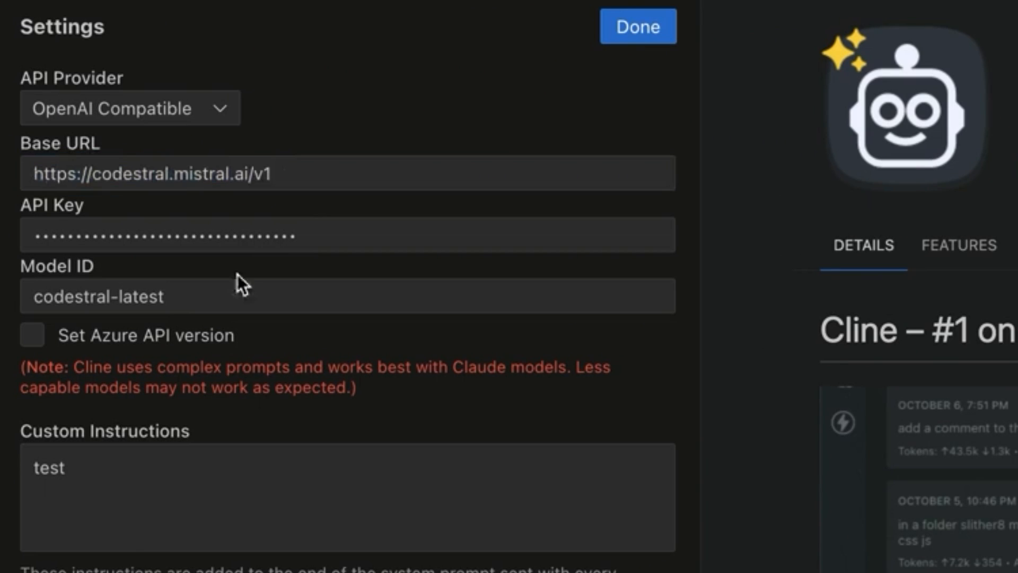
# Confirm Cline's Codestral settings with Done
pyautogui.click(637, 27)
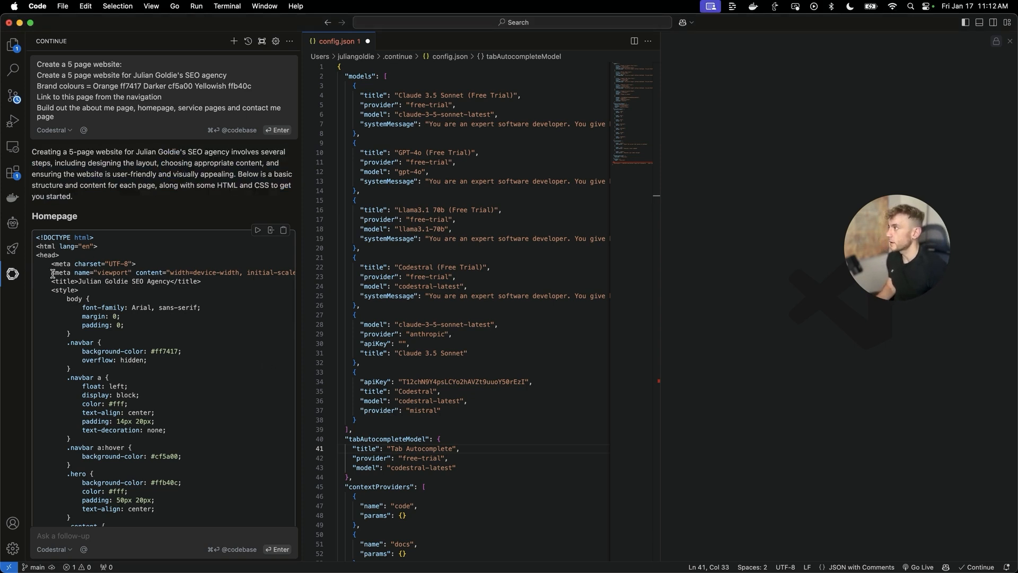
pyautogui.rightClick(338, 41)
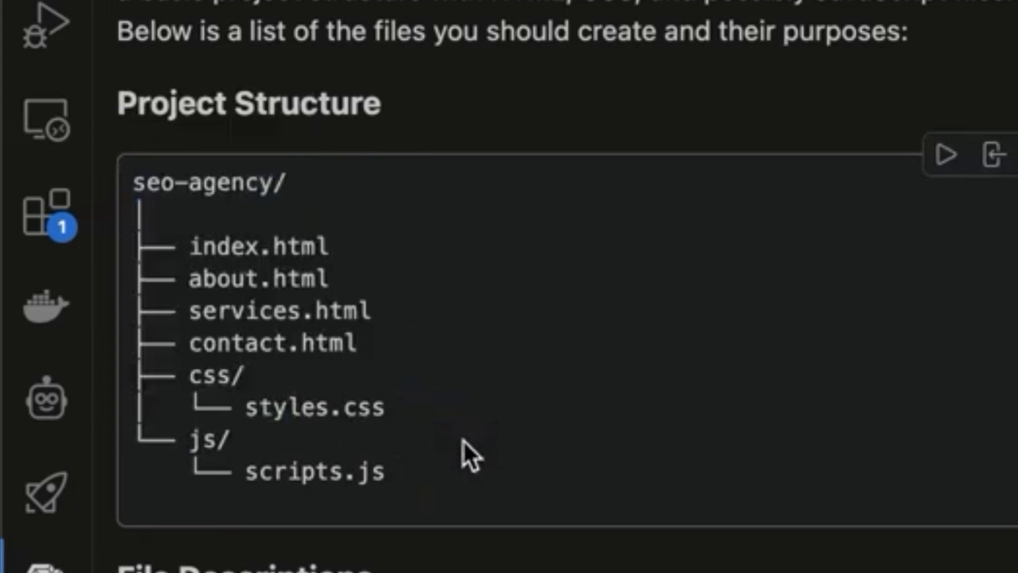
pyautogui.scroll(-3)
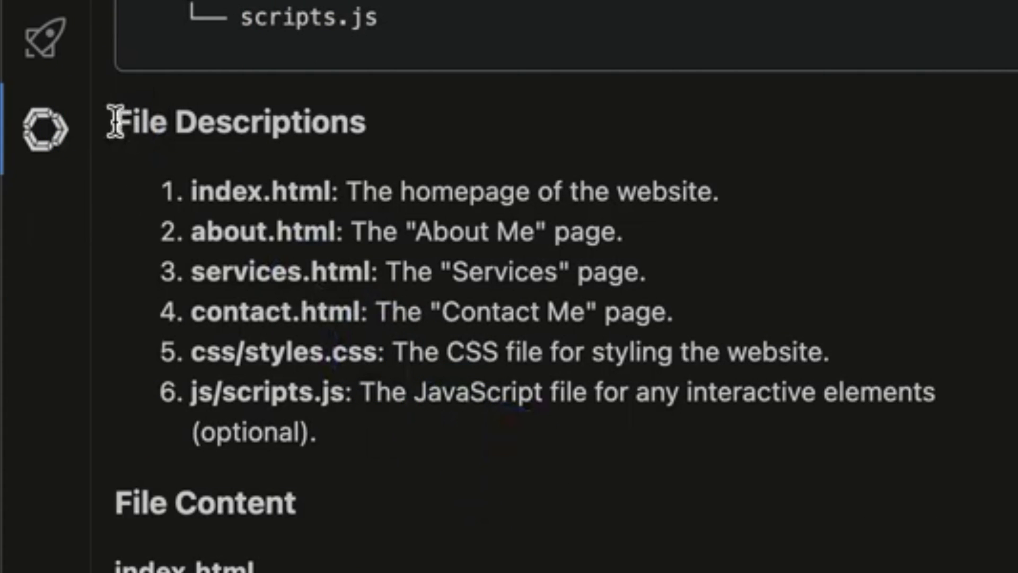
pyautogui.doubleClick(228, 231)
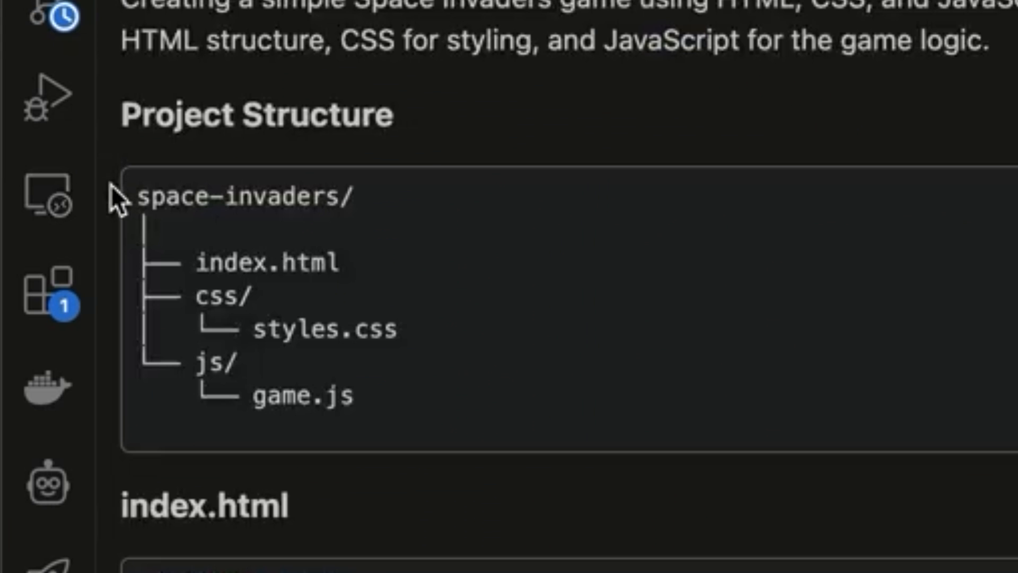
# Review Codestral's Space Invaders index.html and CSS, then bring up Netlify's Sites dashboard
pyautogui.scroll(-3)
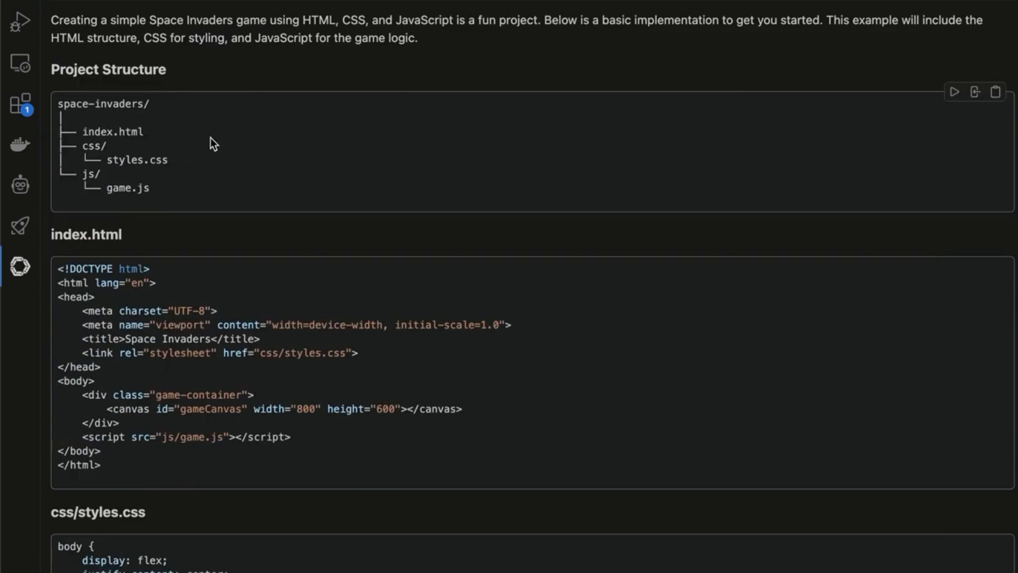
pyautogui.moveTo(61, 102); pyautogui.dragTo(149, 188)
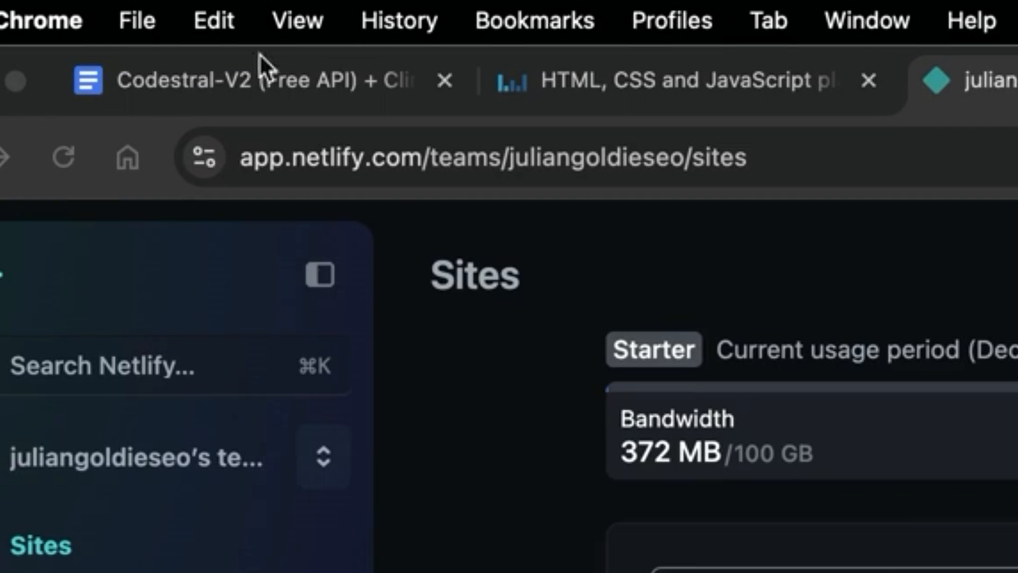
# Add a new Netlify site by importing an existing project through Netlify Drop
pyautogui.click(557, 117)
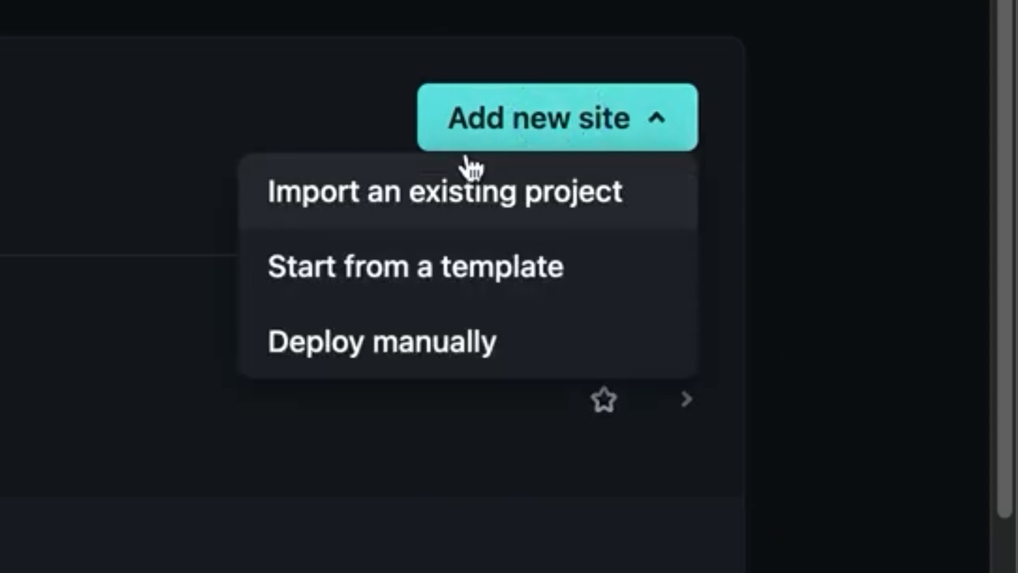
pyautogui.click(444, 190)
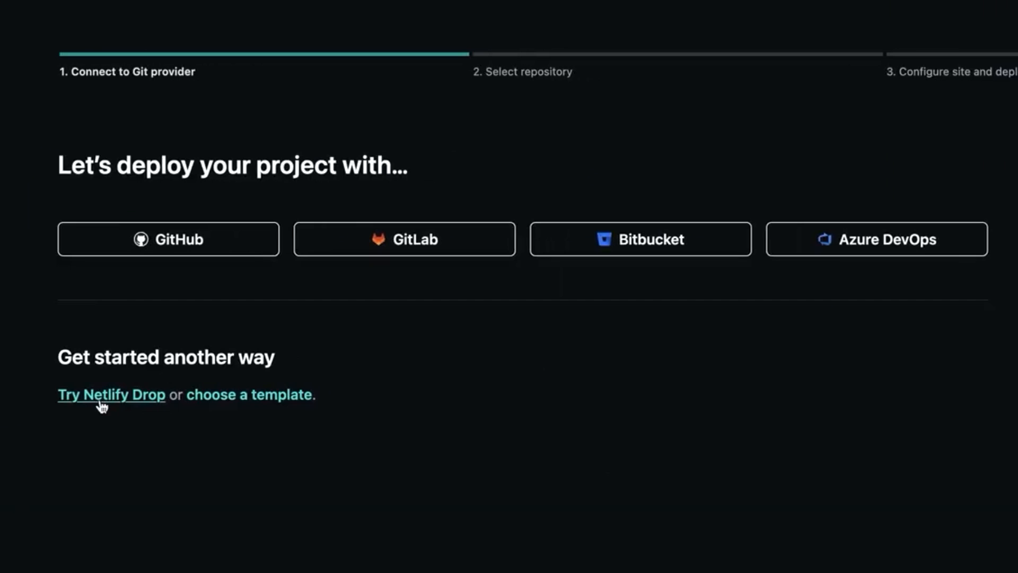
pyautogui.click(111, 394)
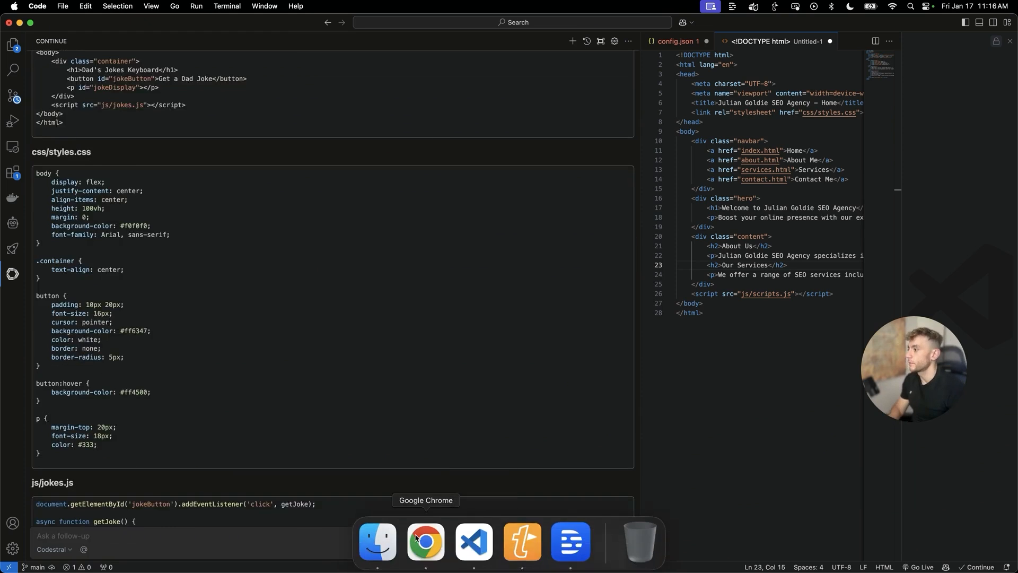
# Run the Dad's Jokes Keyboard in Liveweave and fetch several fresh dad jokes
pyautogui.click(426, 541)
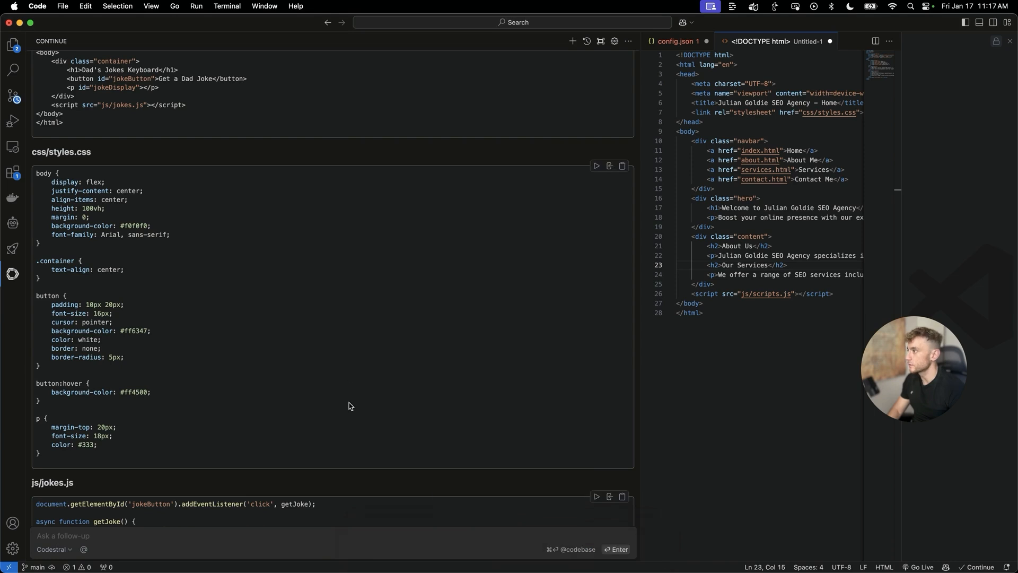
pyautogui.scroll(-3)
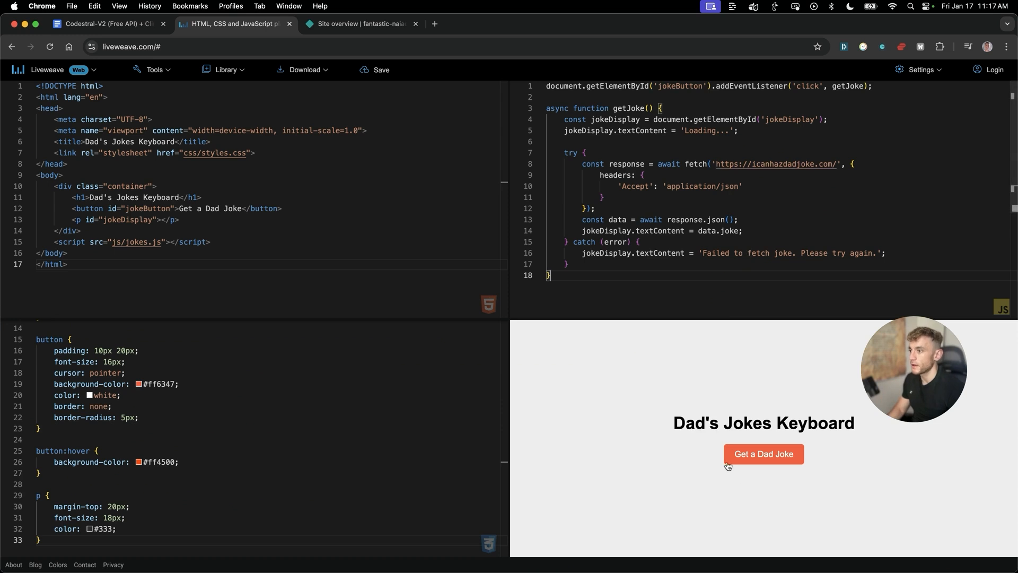
pyautogui.click(762, 453)
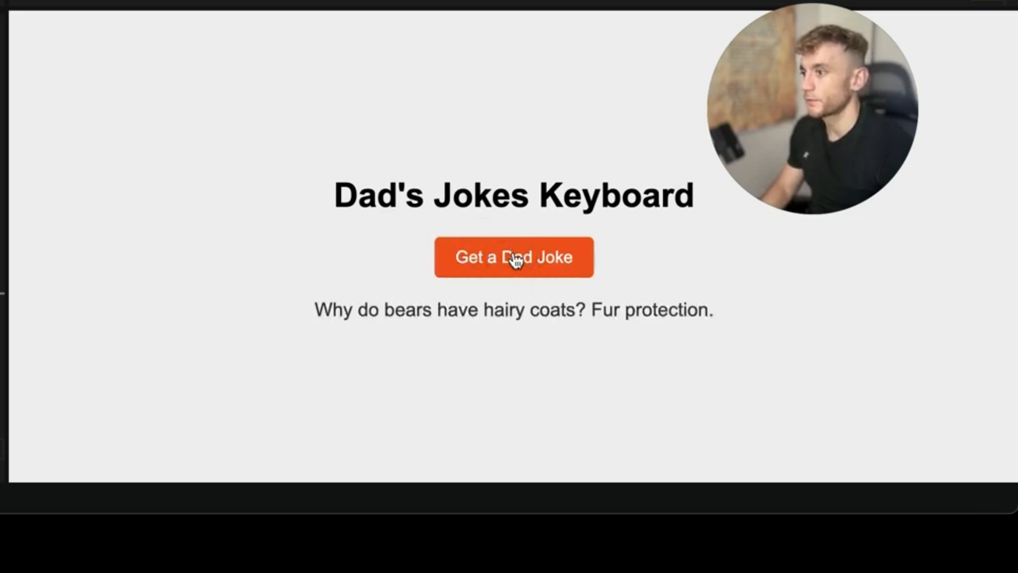
pyautogui.click(514, 257)
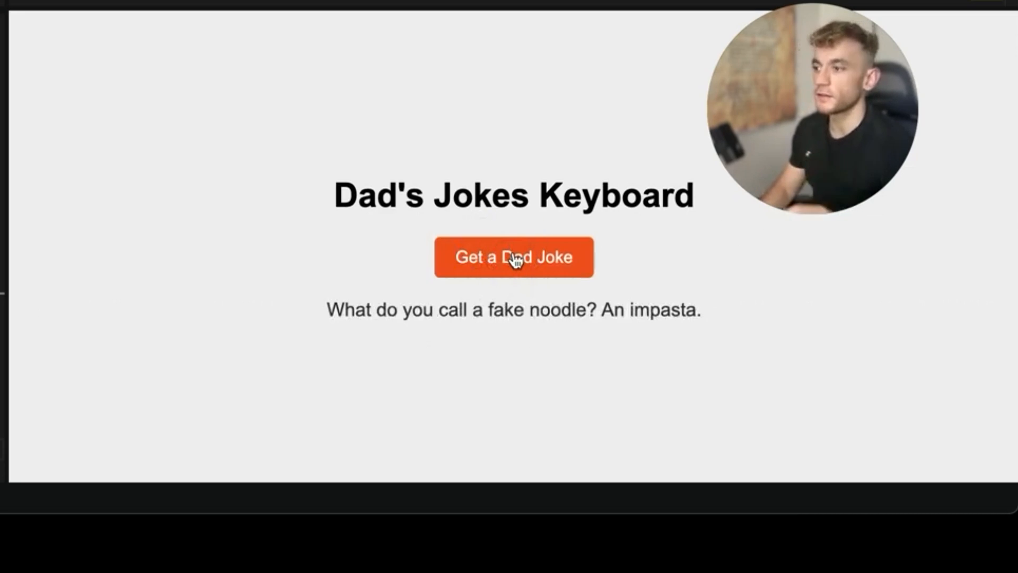
pyautogui.tripleClick(512, 310)
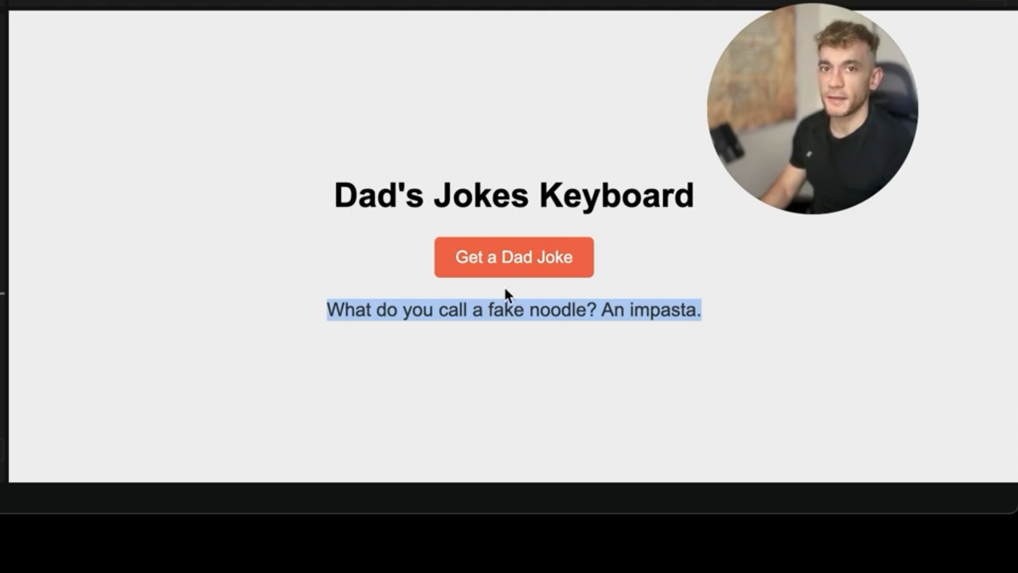
pyautogui.click(514, 257)
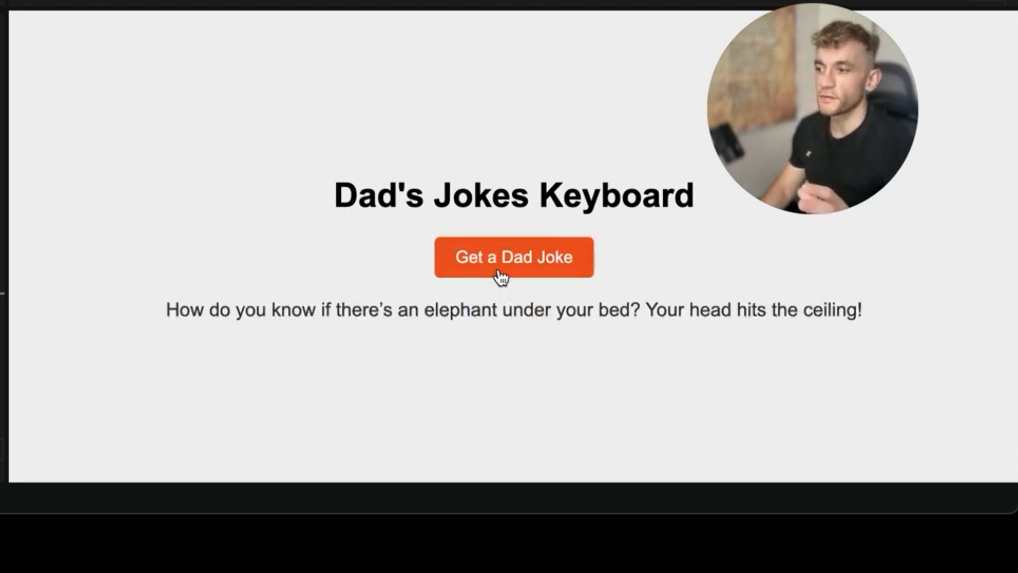
pyautogui.click(512, 257)
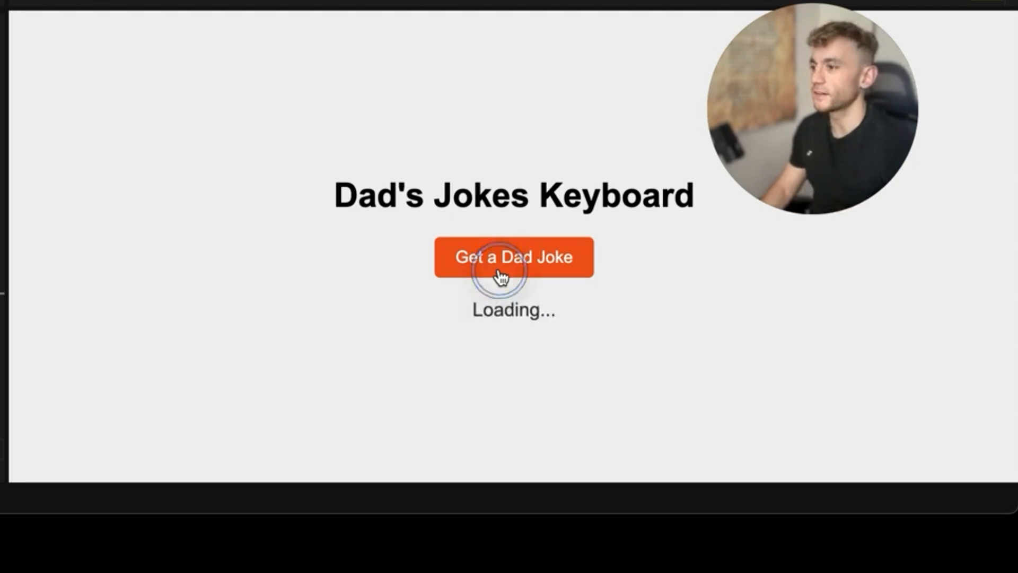
pyautogui.click(512, 257)
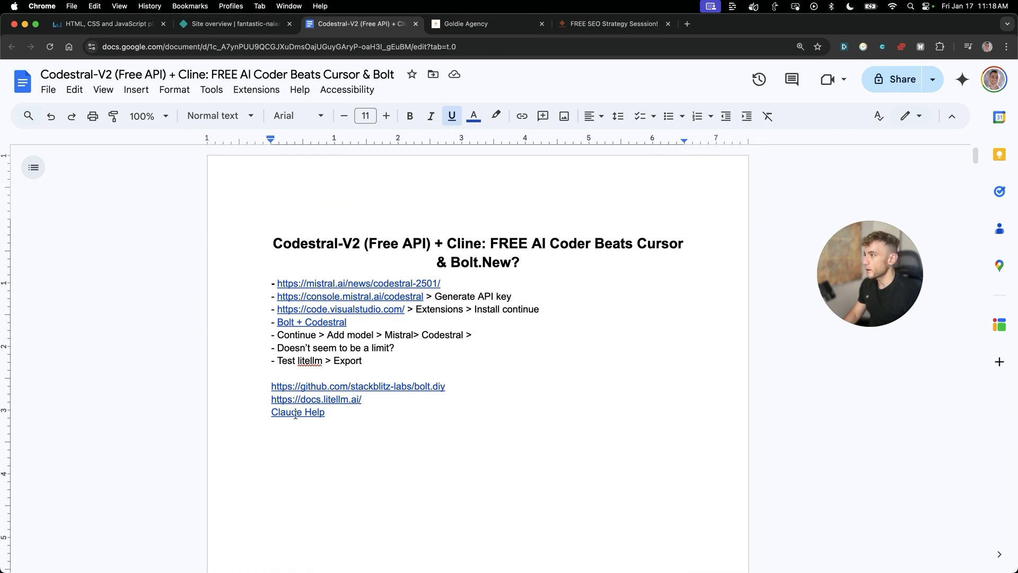
# Scroll the Codestral-V2 prompts down to SOPs to Test, then open the Goldie Agency tab
pyautogui.click(298, 411)
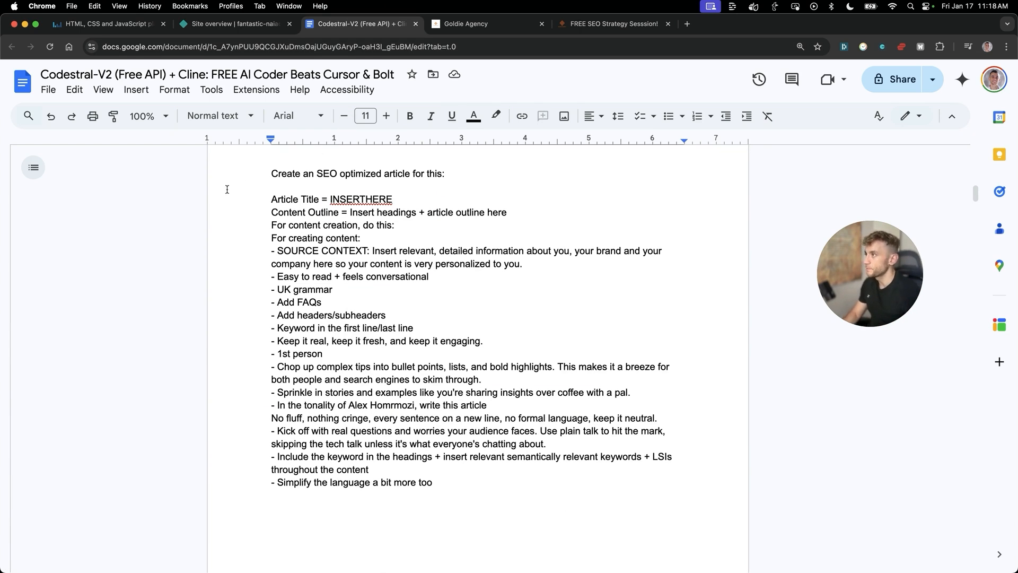
pyautogui.scroll(-3)
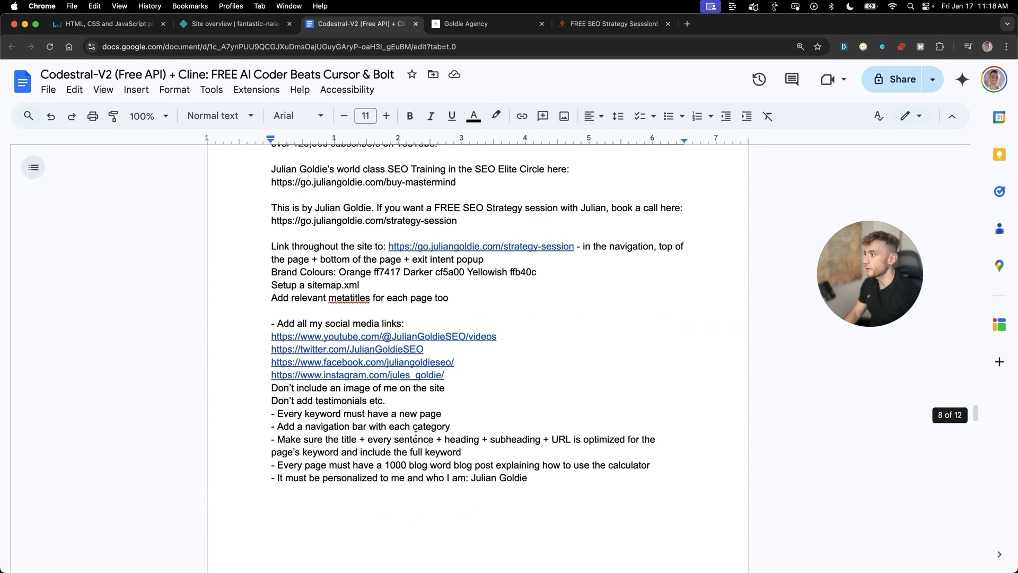
pyautogui.scroll(-3)
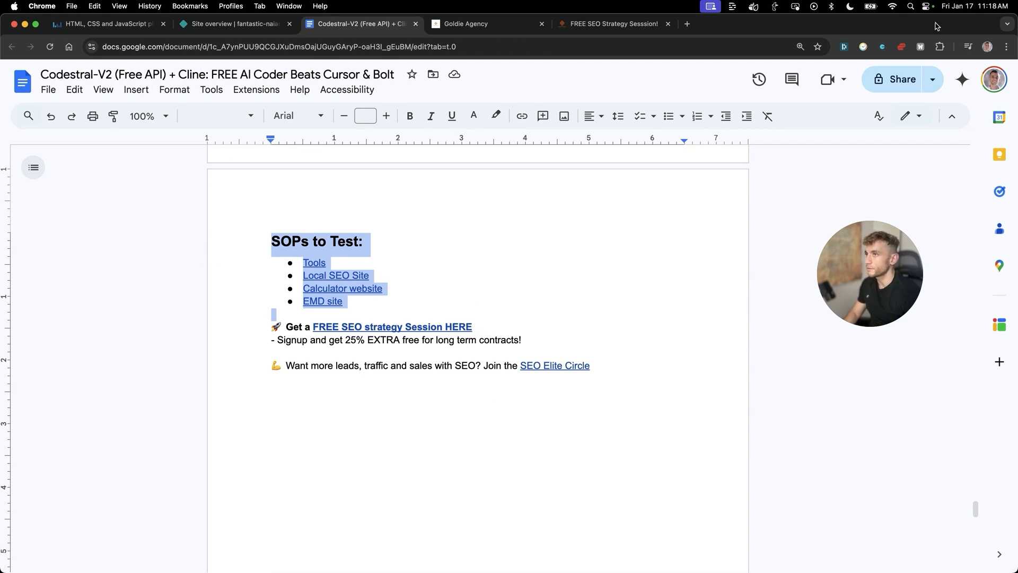
pyautogui.click(483, 23)
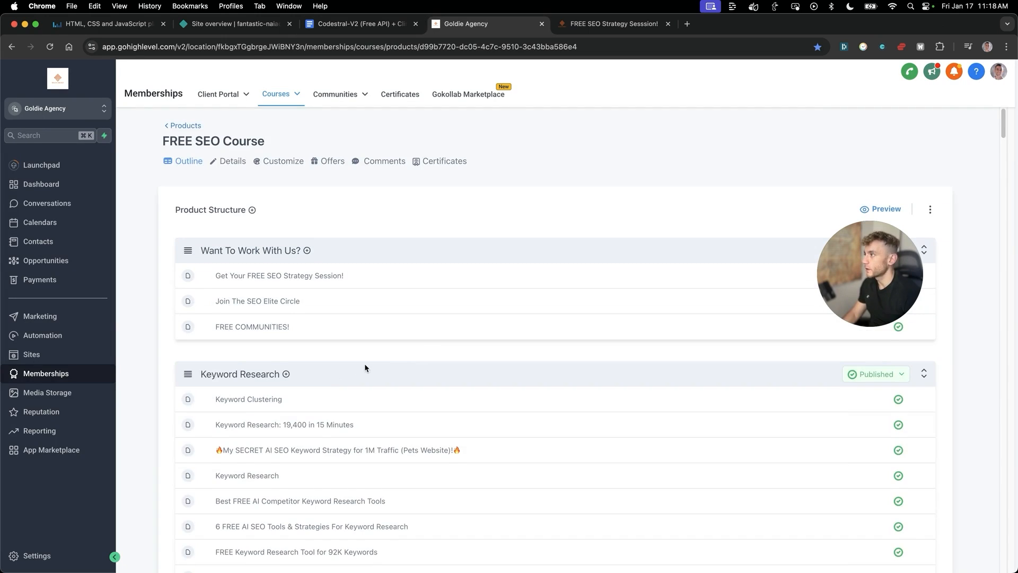
# Add and save a lesson titled Codestral under FREE SEO TOOLS
pyautogui.scroll(-3)
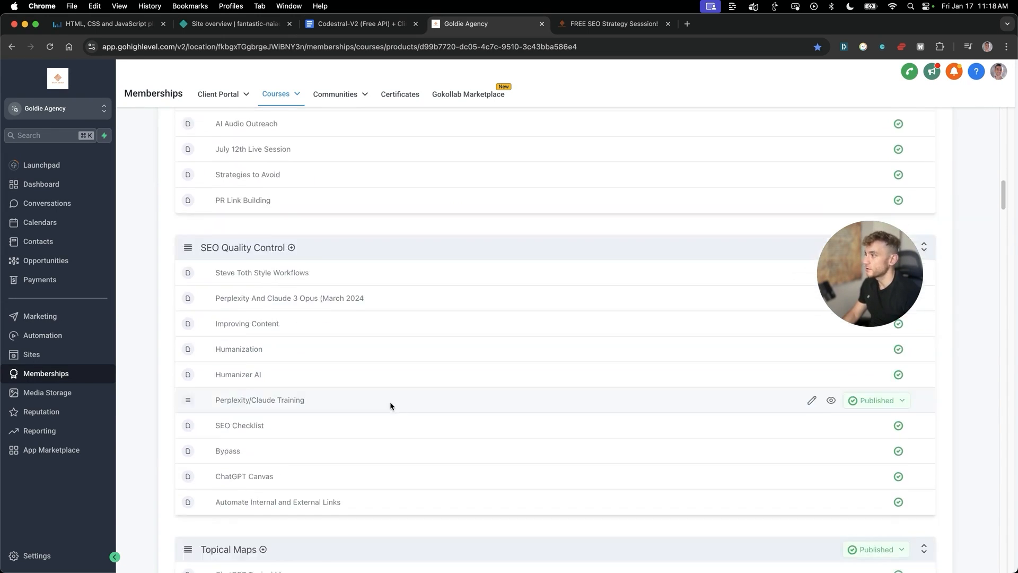
pyautogui.scroll(-3)
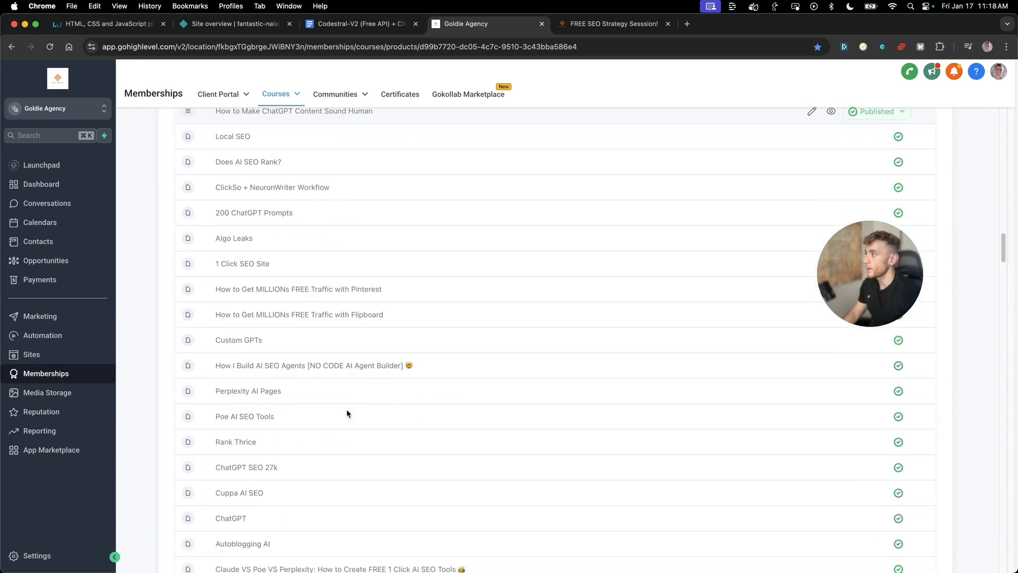
pyautogui.scroll(-3)
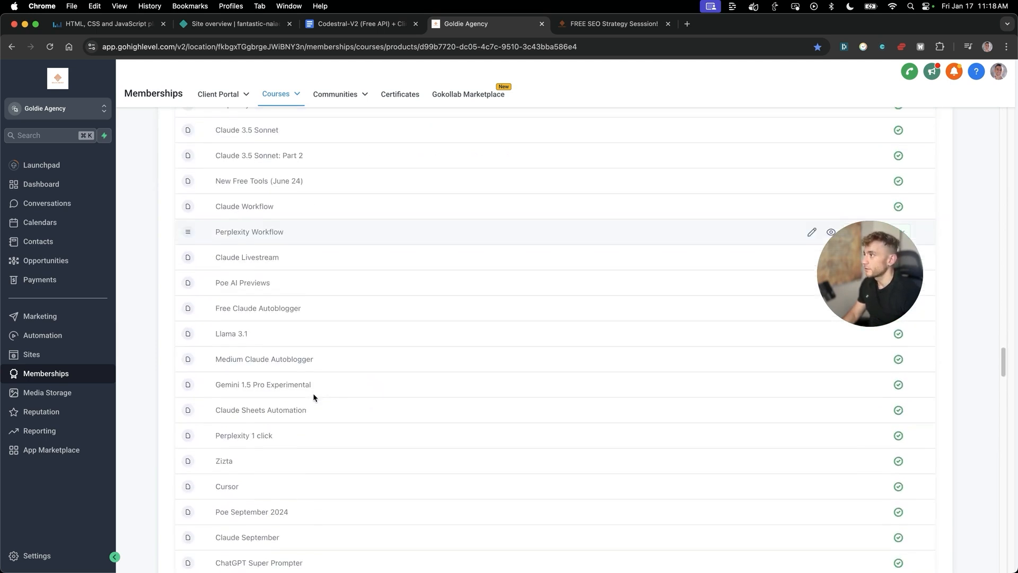
pyautogui.scroll(-3)
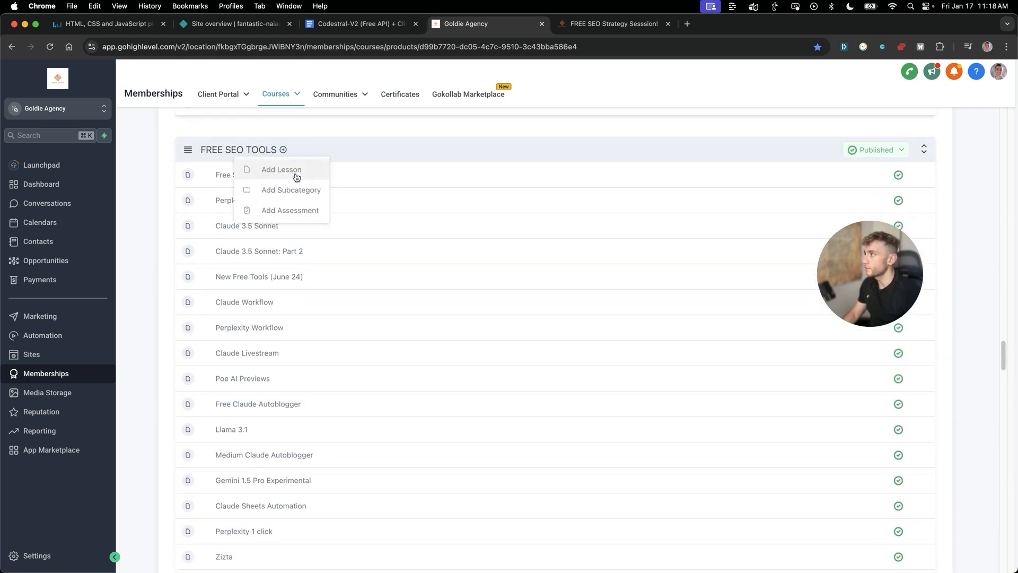
pyautogui.click(281, 170)
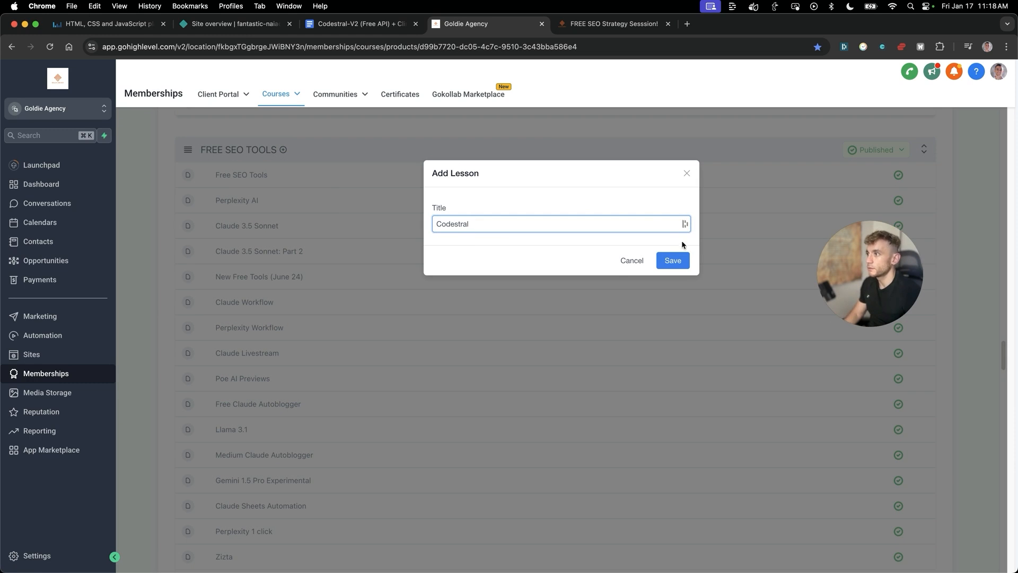
pyautogui.click(672, 260)
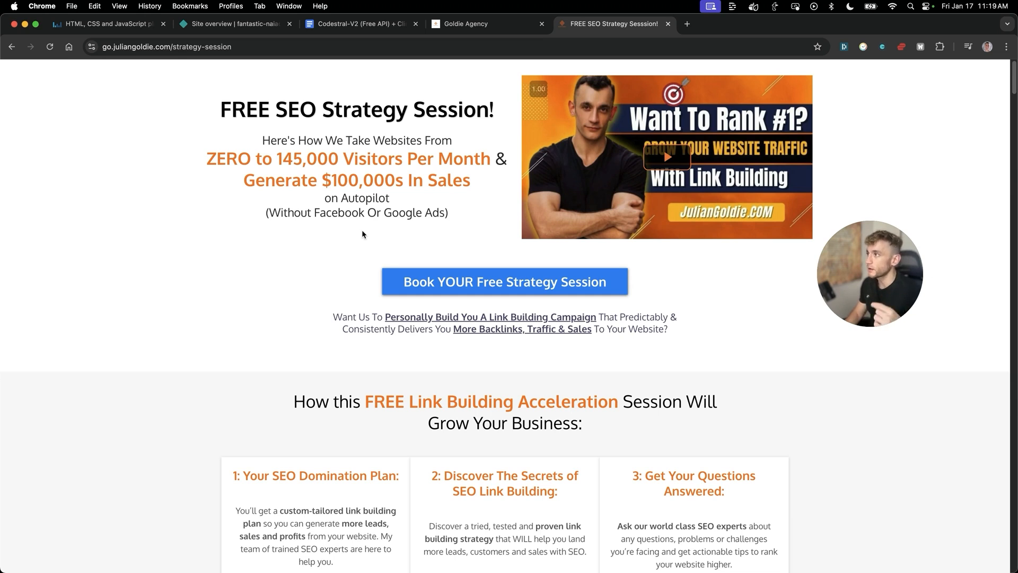
pyautogui.scroll(-3)
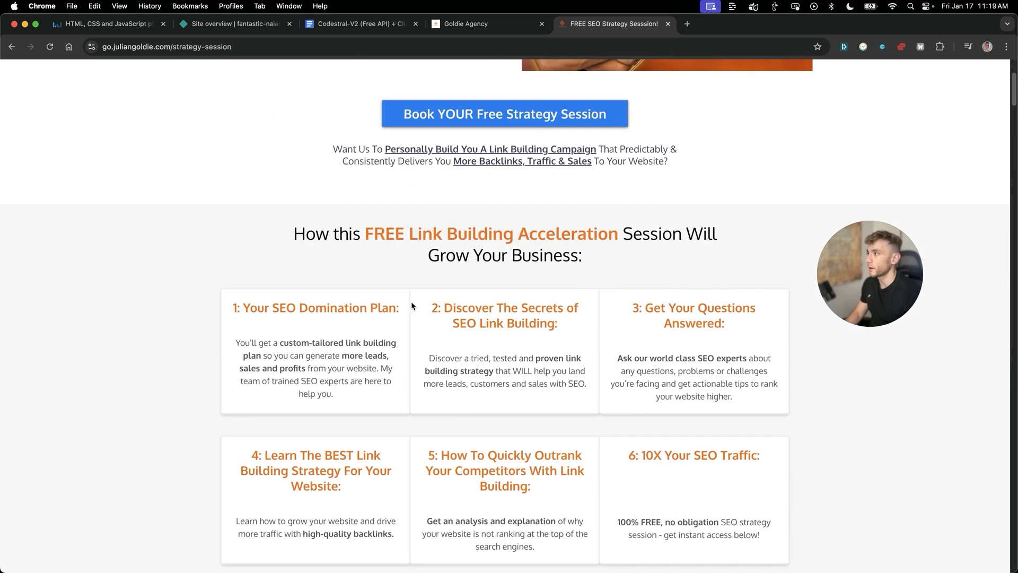
pyautogui.scroll(-3)
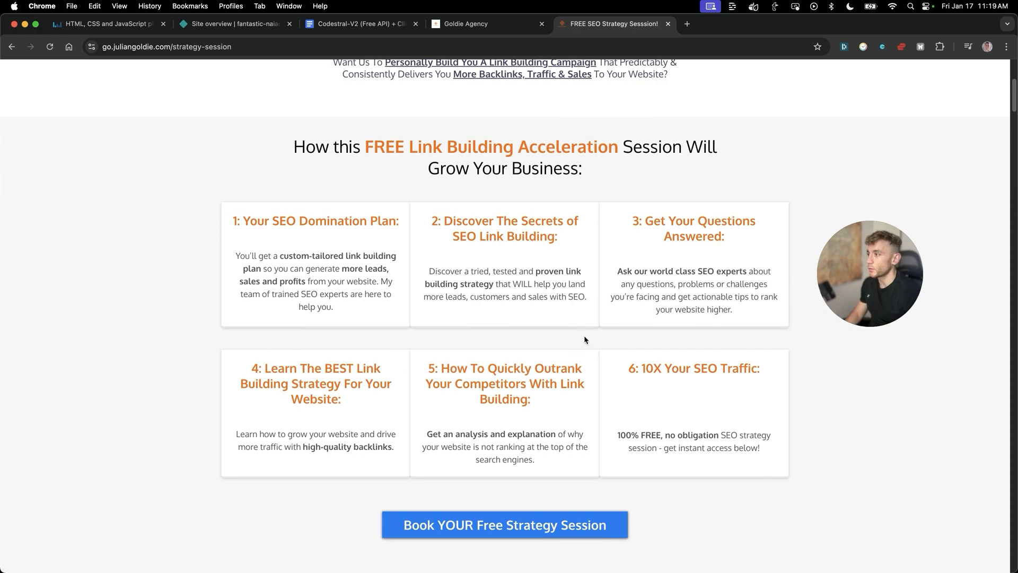
pyautogui.scroll(-3)
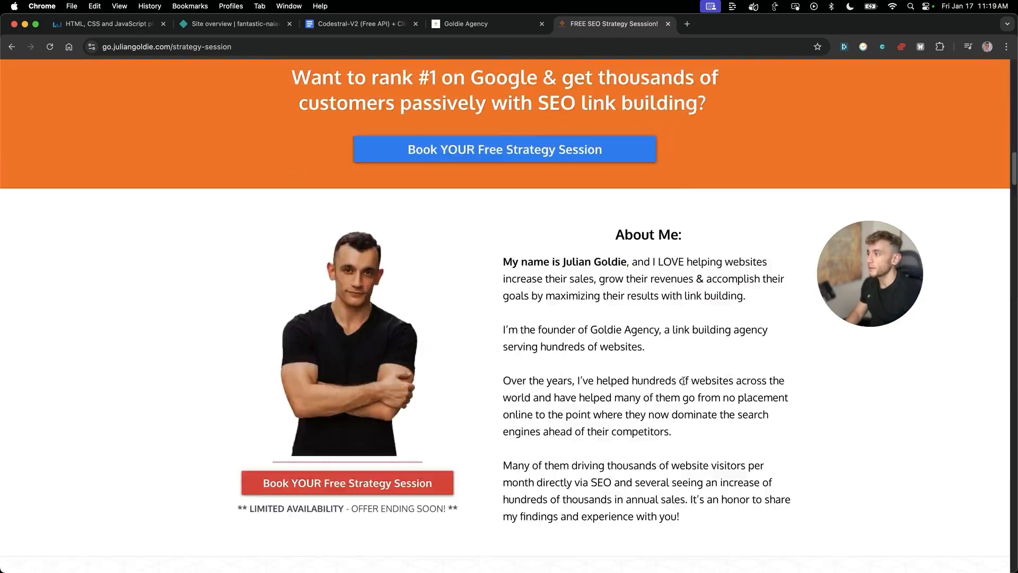
pyautogui.scroll(-3)
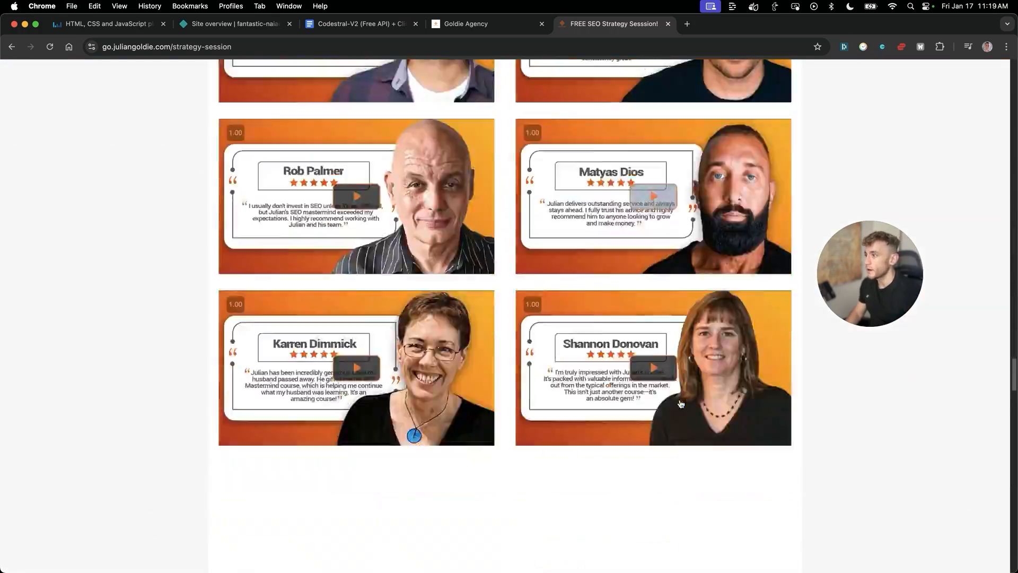